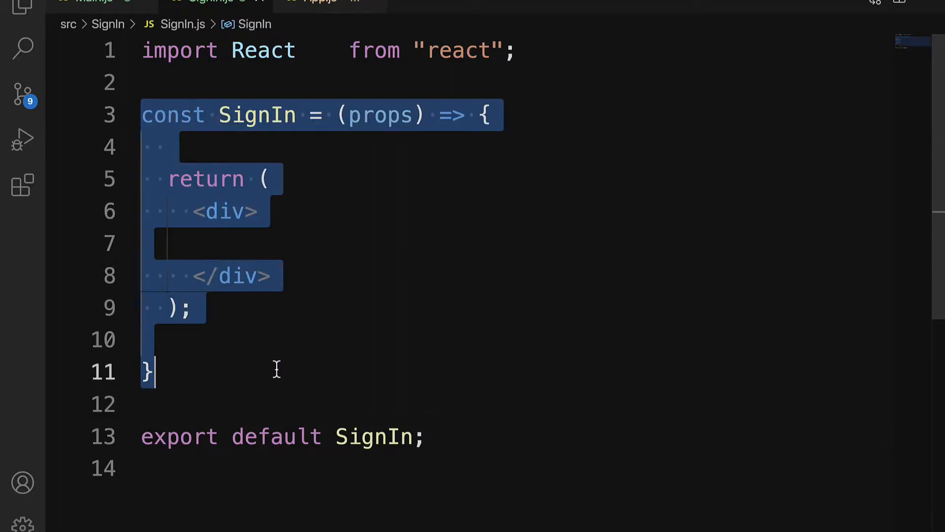
# - Deselect the component body to prepare a blank line above SignIn's return statement
pyautogui.click(344, 307)
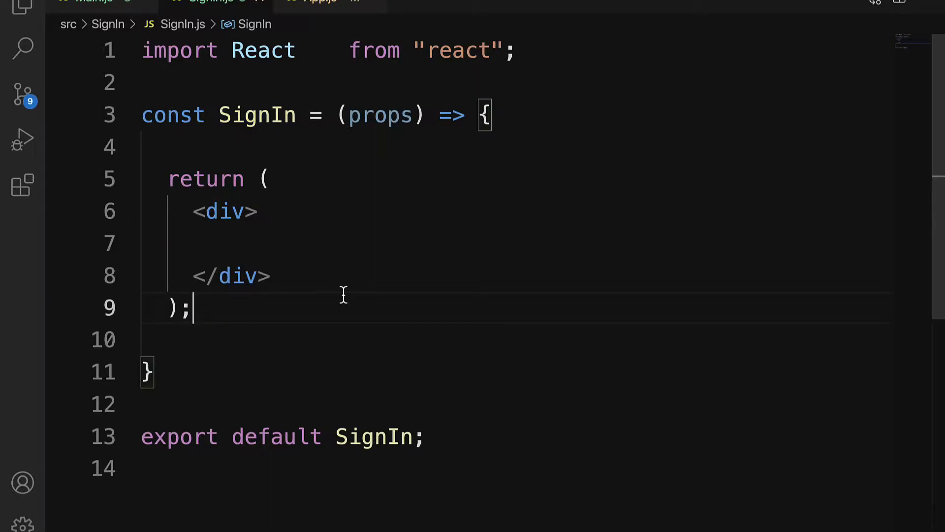
pyautogui.moveTo(324, 296)
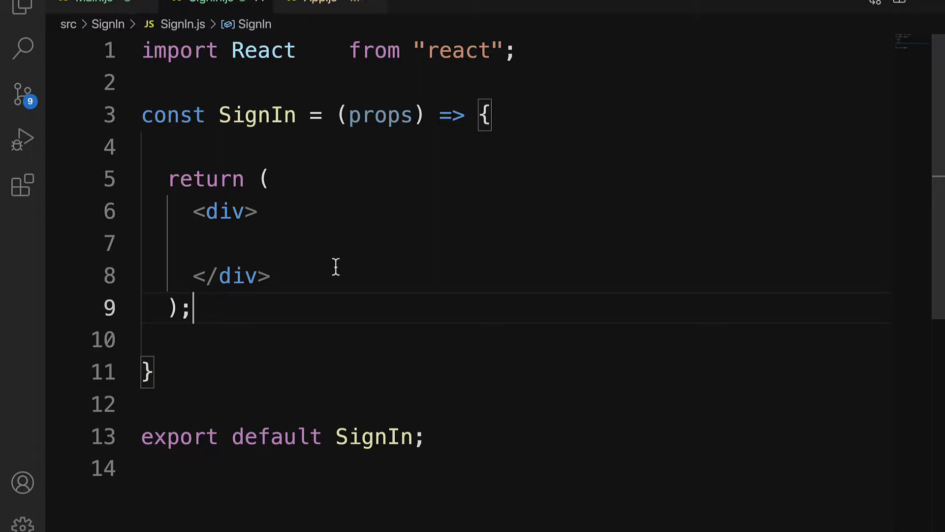
pyautogui.moveTo(333, 270)
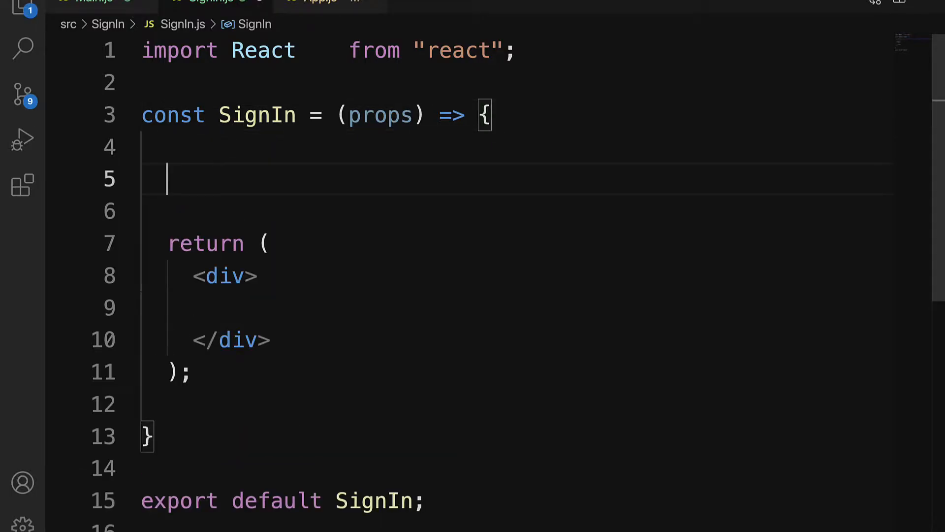
# - Start a detectProvider arrow function that sets provider to window.ethereum when present
pyautogui.write('const')
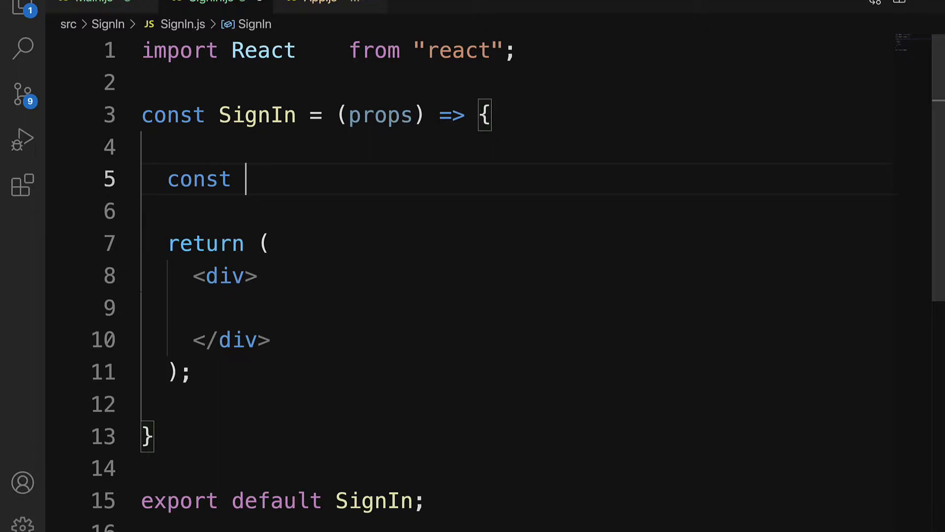
pyautogui.write('detectProvider = ()')
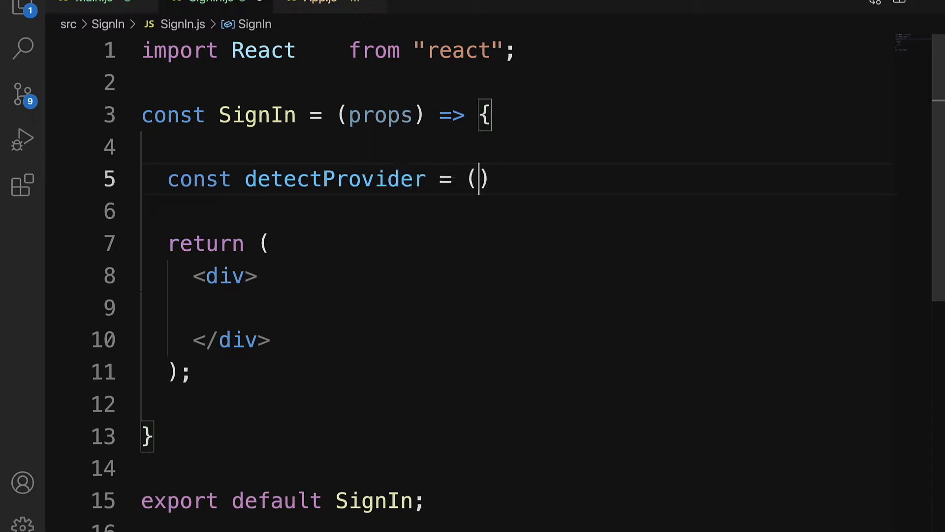
pyautogui.write('=> {')
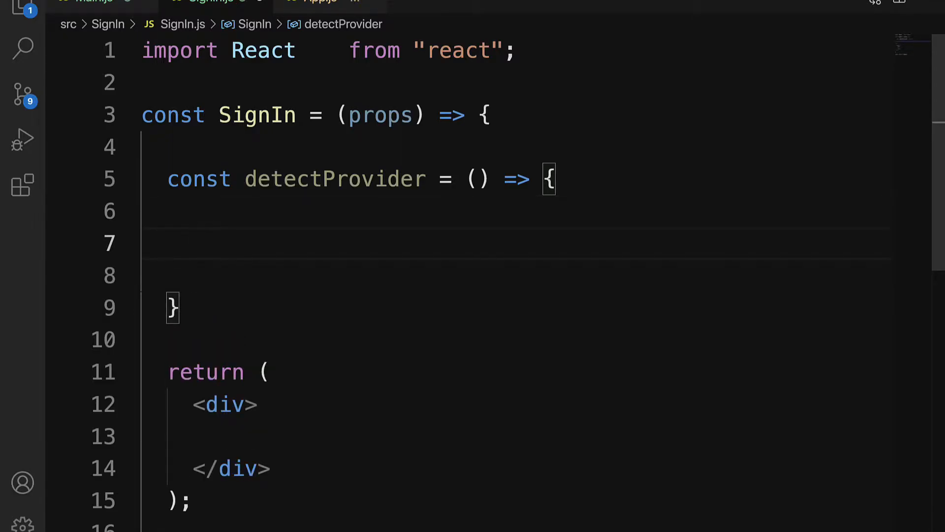
pyautogui.write('let pro')
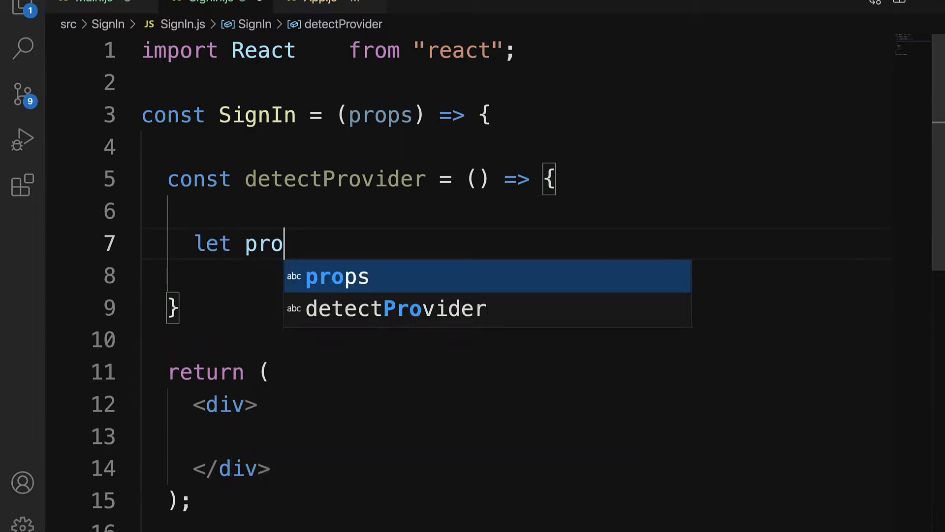
pyautogui.write('if (win')
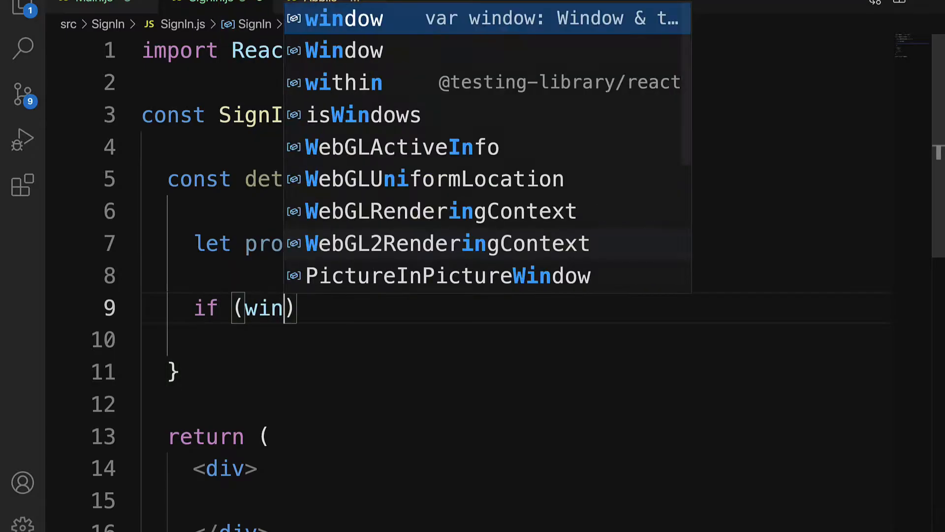
pyautogui.write('.ethereum')
pyautogui.click(517, 340)
pyautogui.write('provider.window')
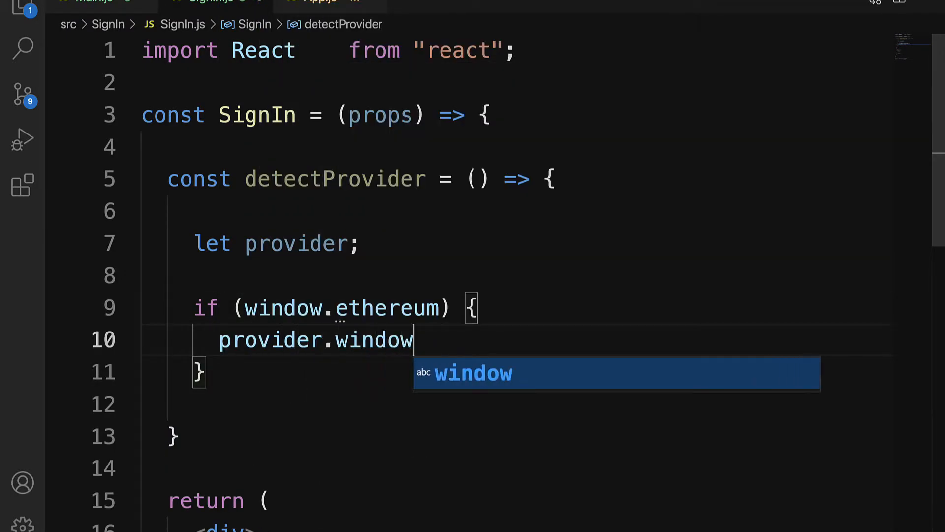
pyautogui.write('.ethereum;')
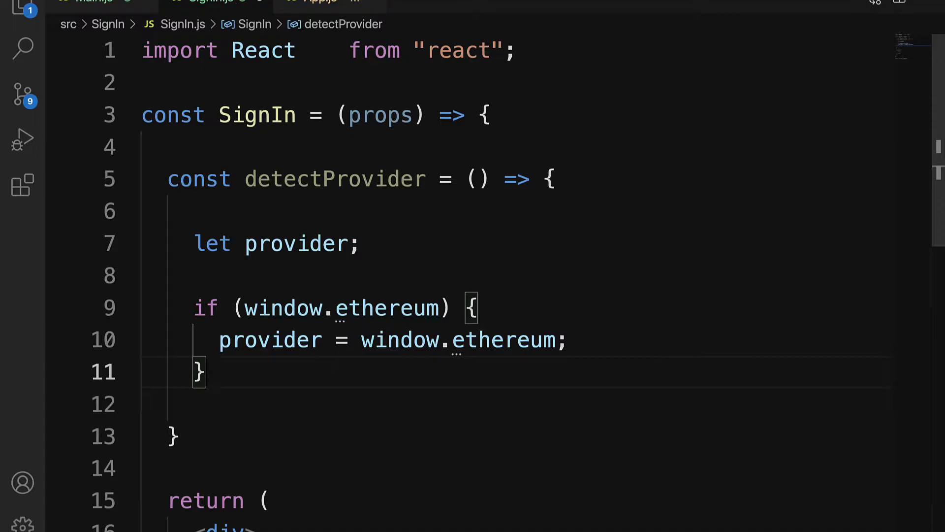
# - Add an else-if branch using window.web3.currentProvider as the provider
pyautogui.write('else if')
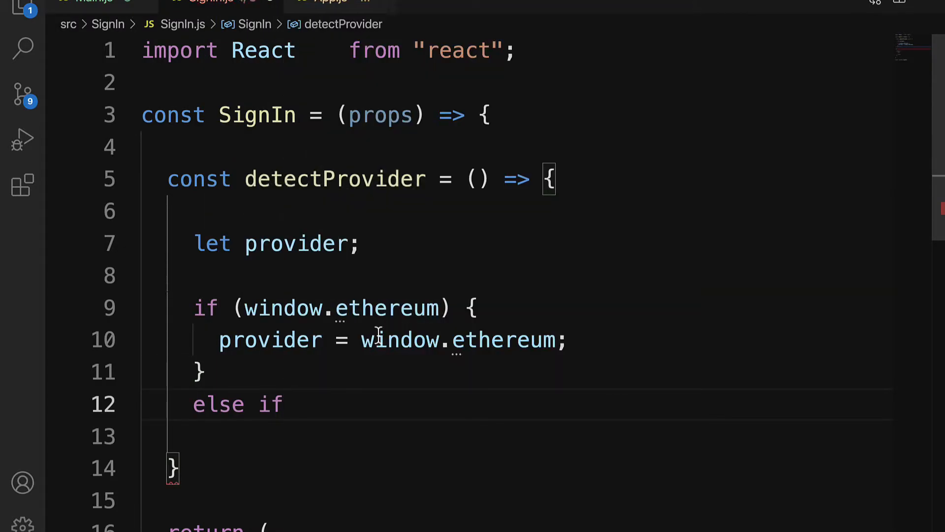
pyautogui.write('(windo')
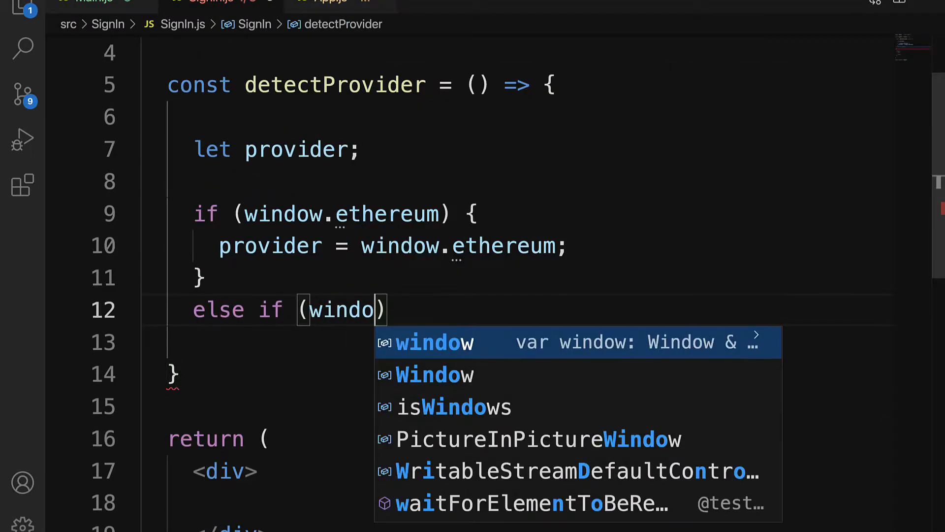
pyautogui.write('w.web3) {')
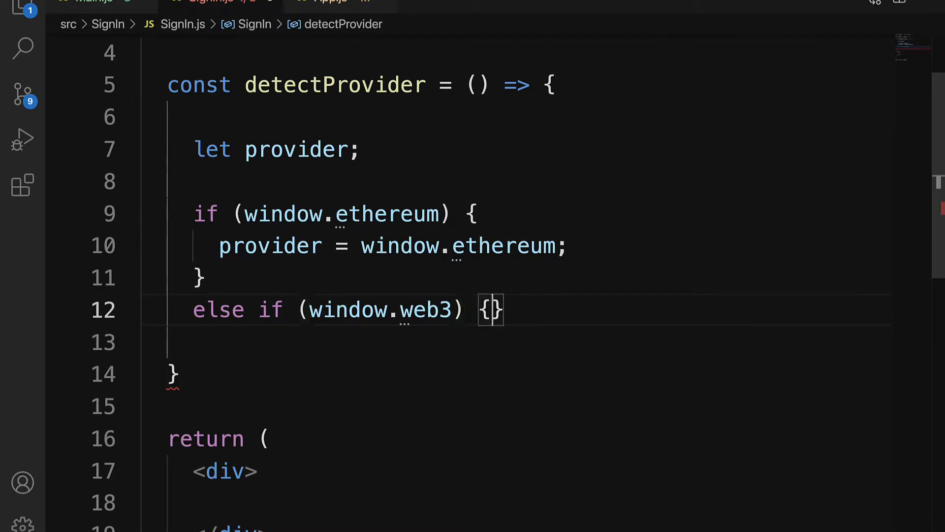
pyautogui.write('provider = we')
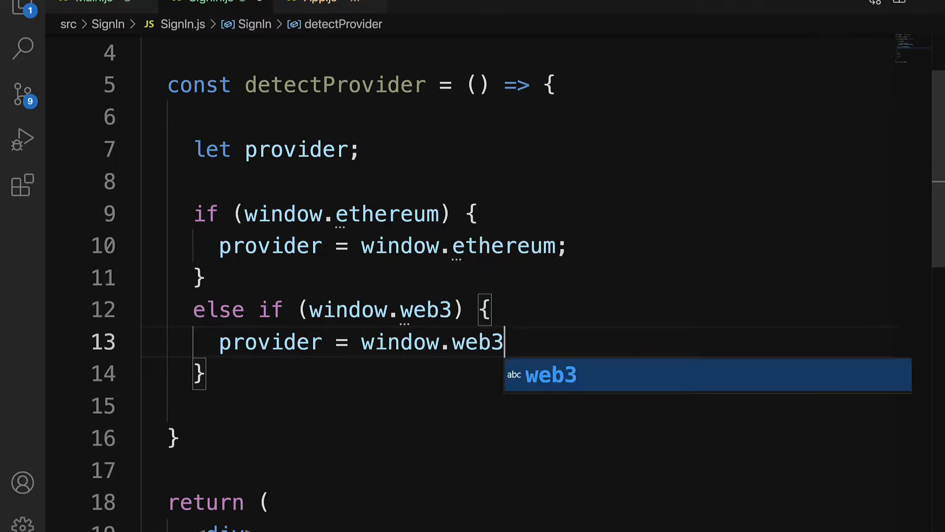
pyautogui.write('.currentProvdier;')
pyautogui.click(528, 406)
pyautogui.write('else {')
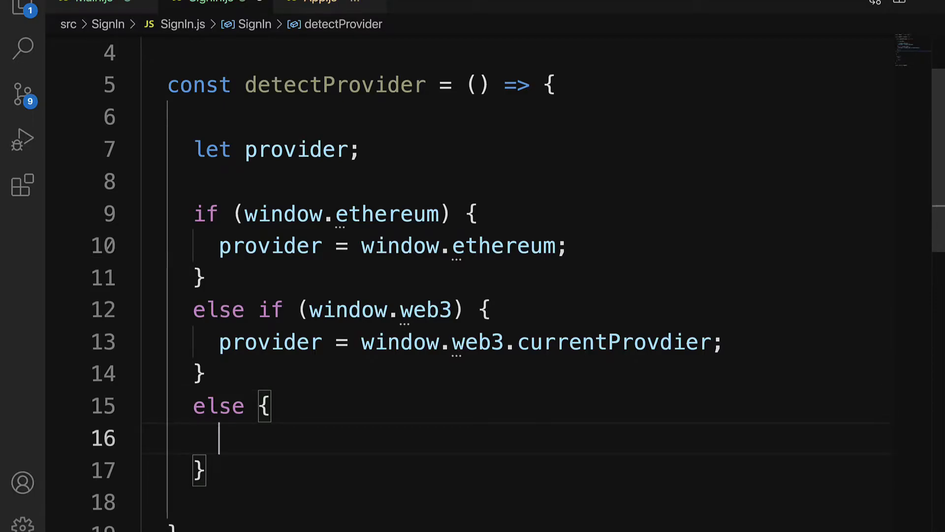
# - Add a final else that calls window.alert saying no MetaMask was detected
pyautogui.write('window.')
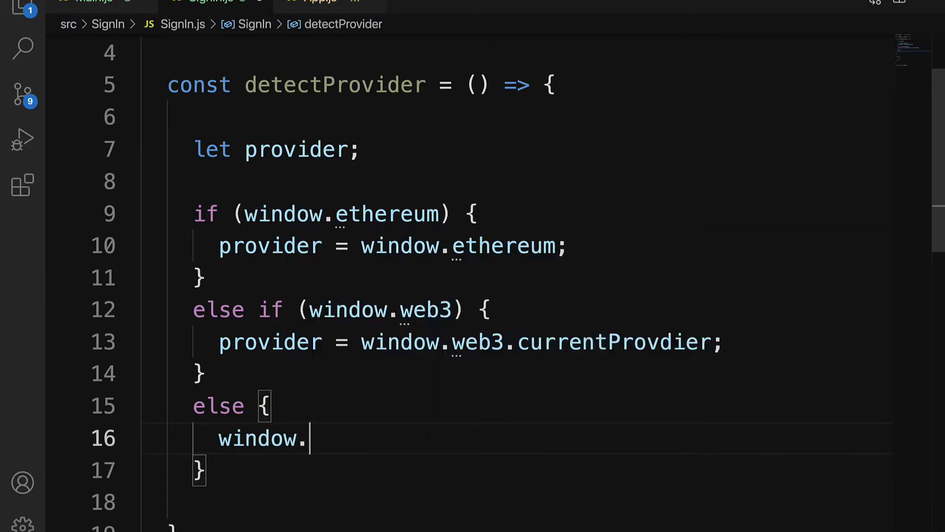
pyautogui.write("alert('')")
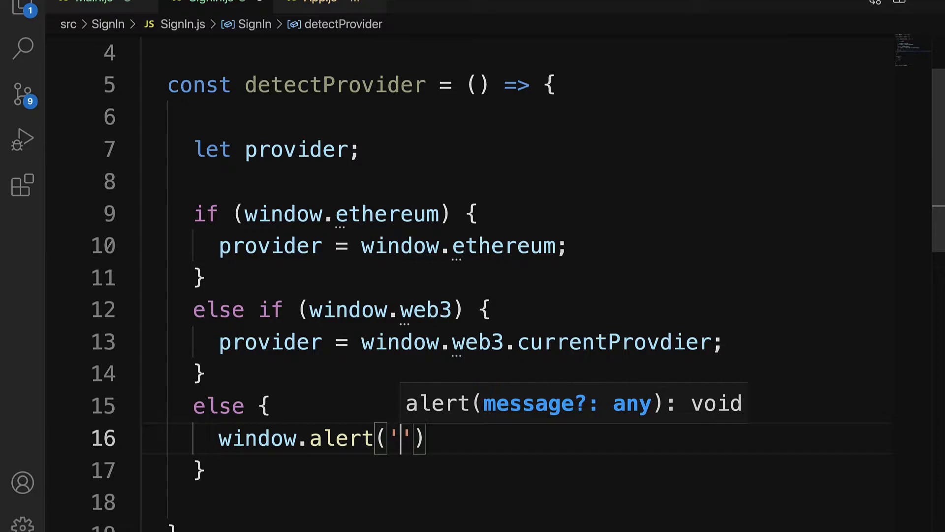
pyautogui.write('No Ethereum Browser/Meta Mask detected')
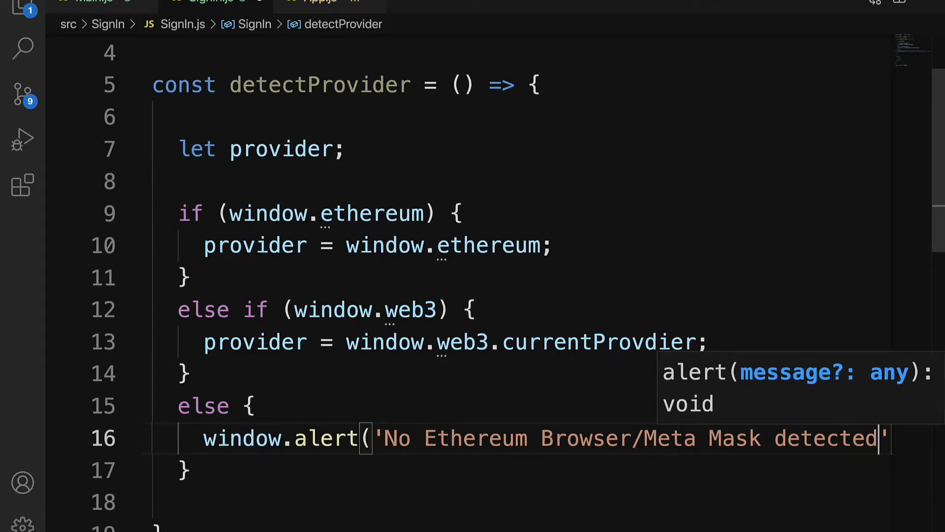
pyautogui.write(');')
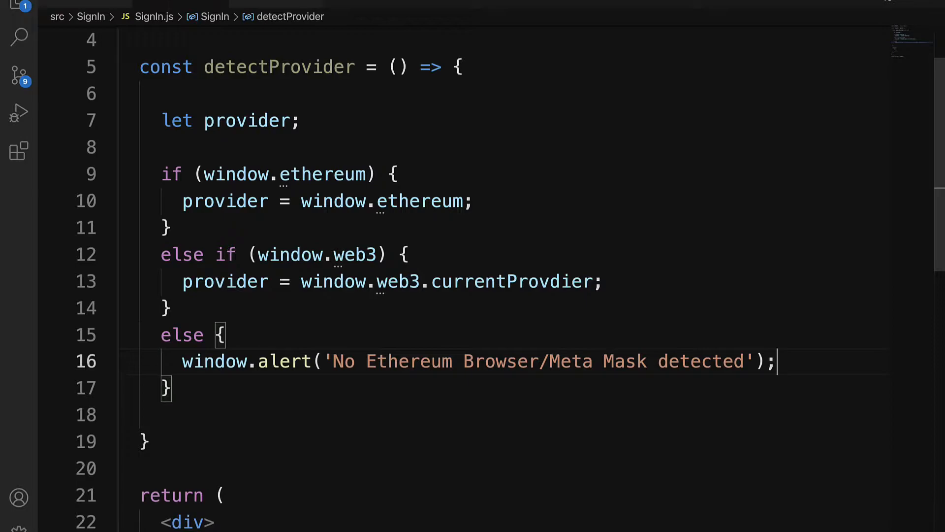
pyautogui.moveTo(334, 361); pyautogui.dragTo(538, 361)
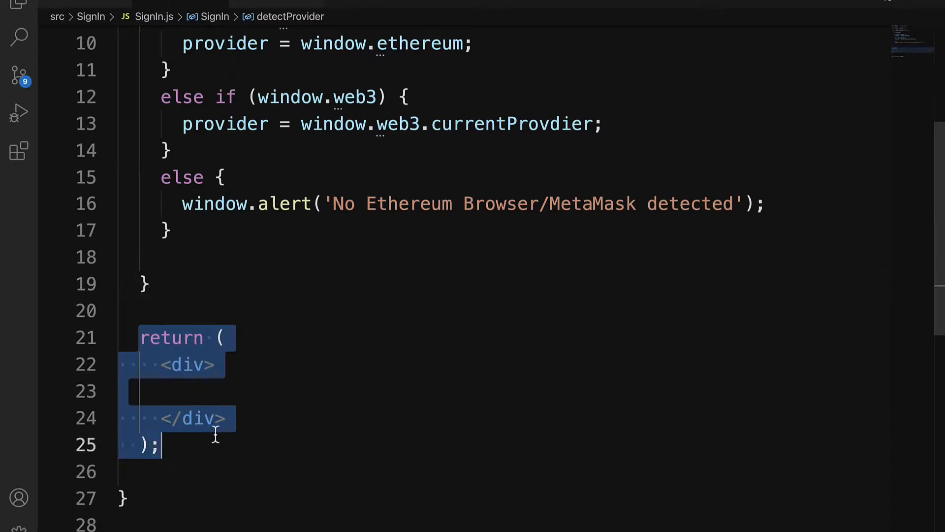
# - Insert <button onClick={onSignInHandler} type="button"> inside the returned div
pyautogui.click(488, 372)
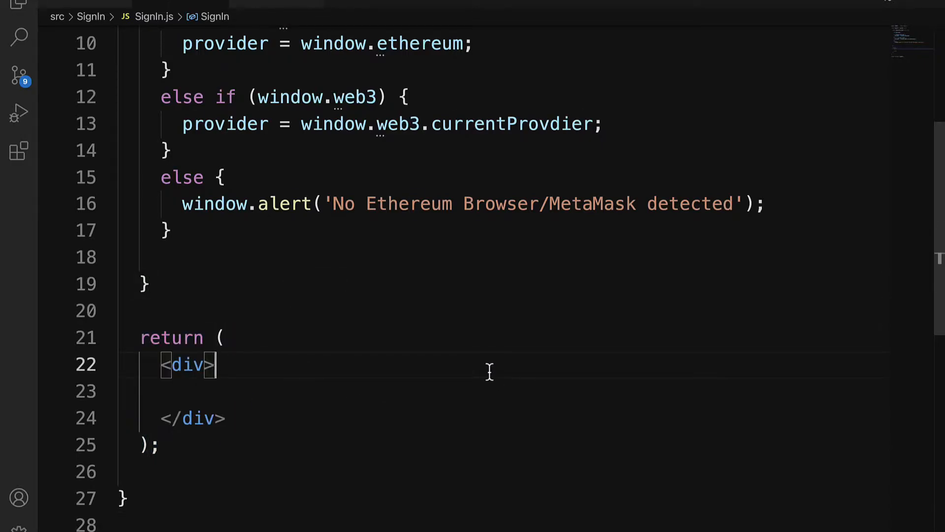
pyautogui.press('enter')
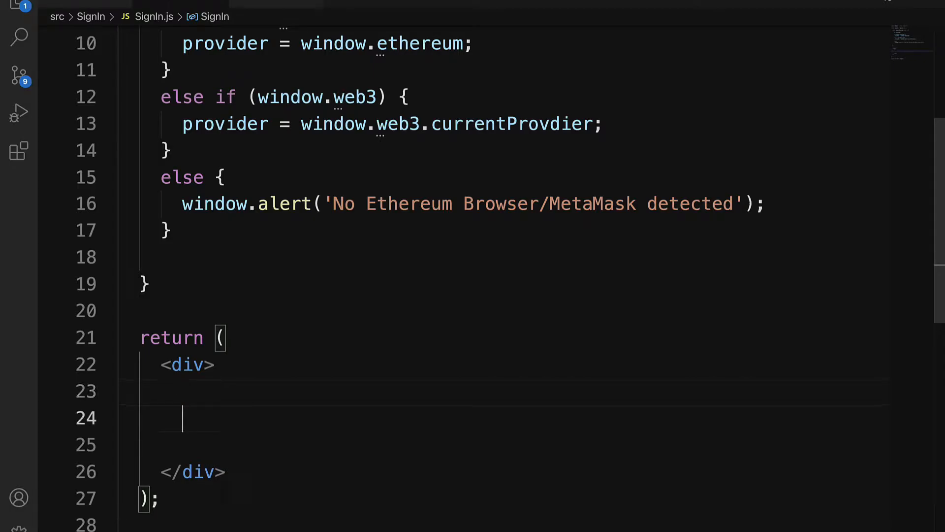
pyautogui.write('<')
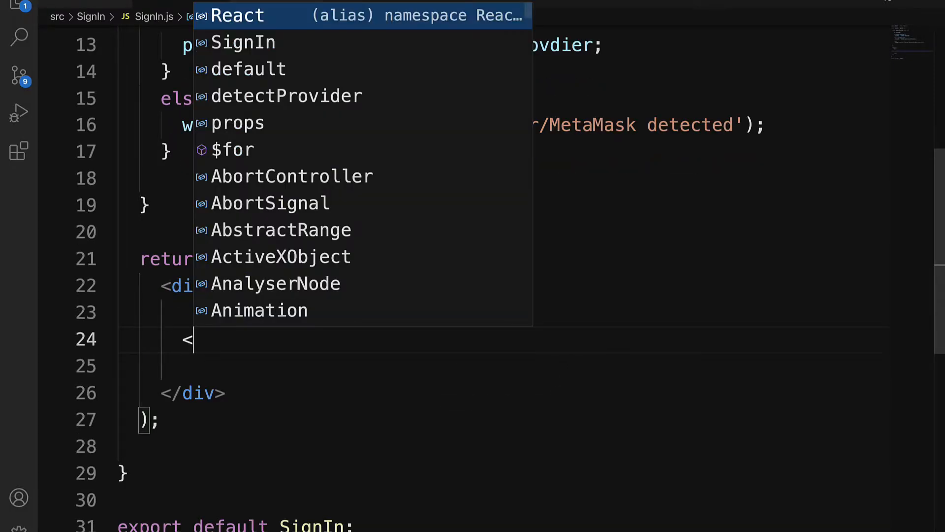
pyautogui.write('button onClick=')
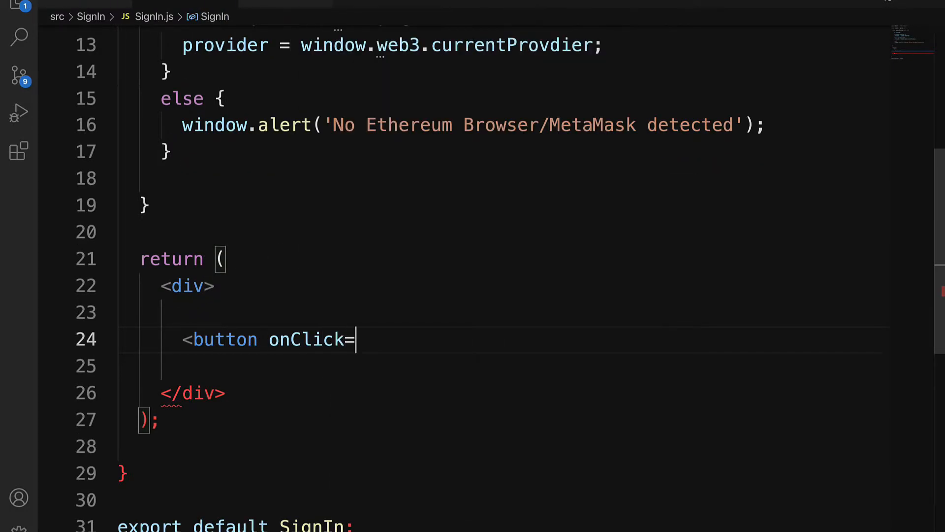
pyautogui.write('{')
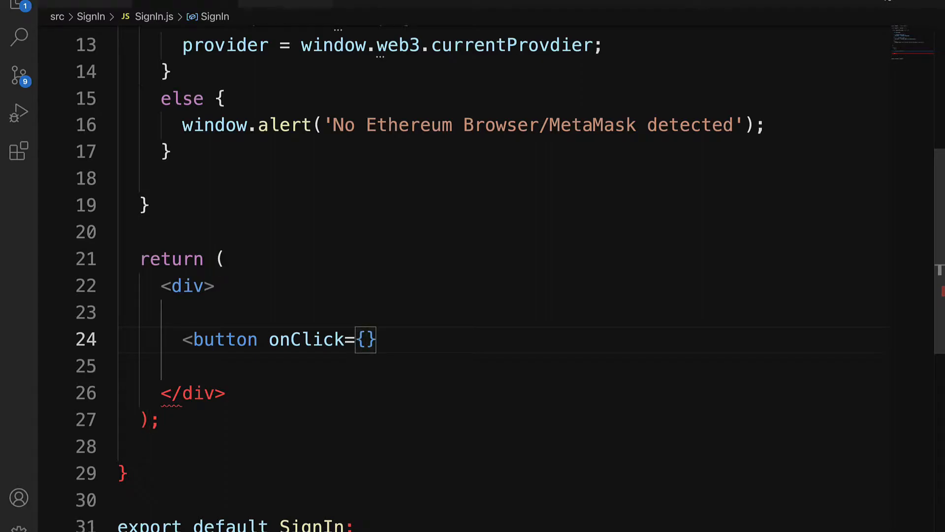
pyautogui.write('onSignIn')
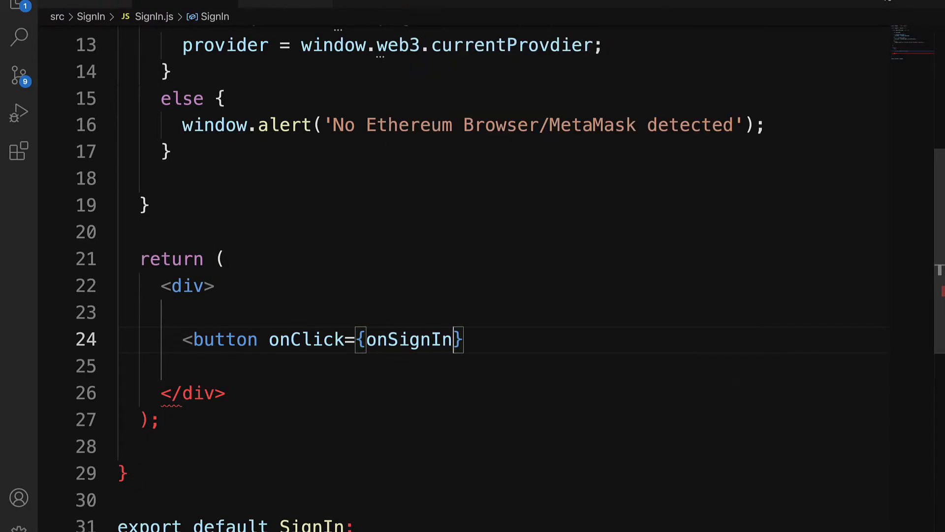
pyautogui.write('Handler')
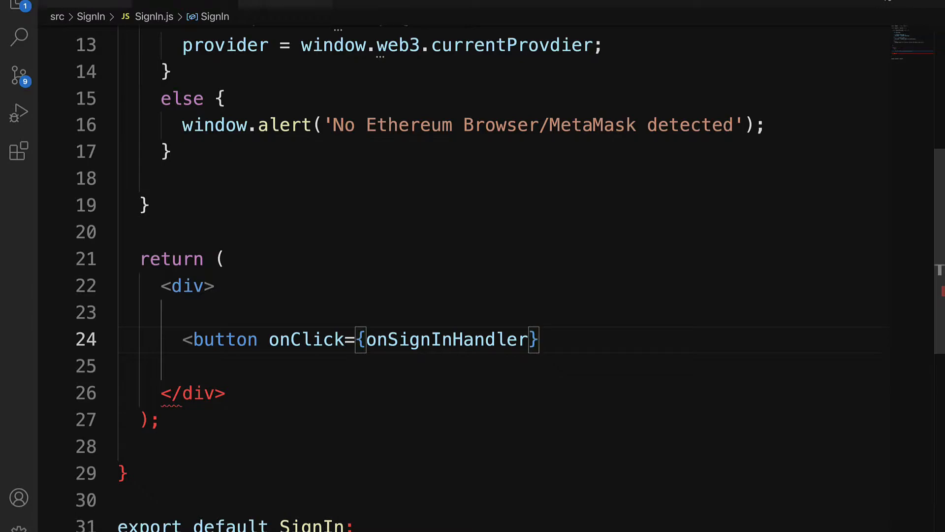
pyautogui.write('type="button"')
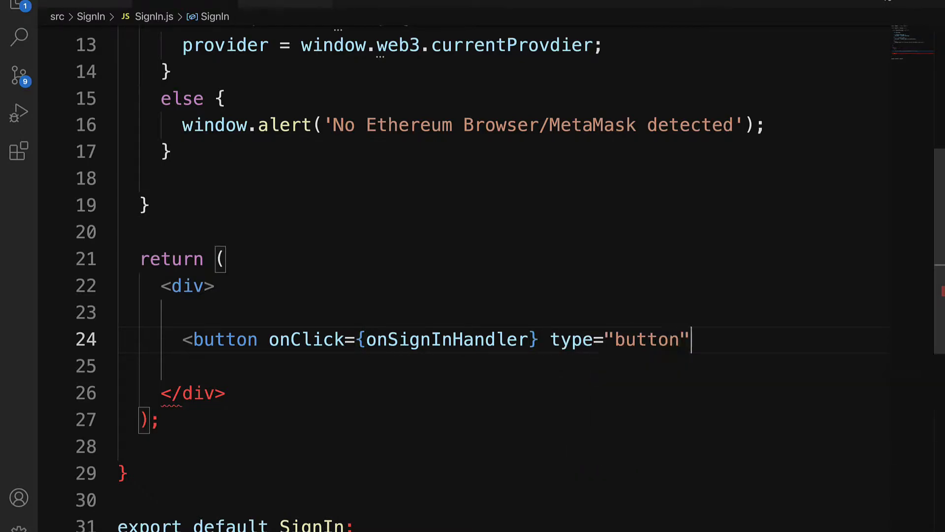
pyautogui.write('>')
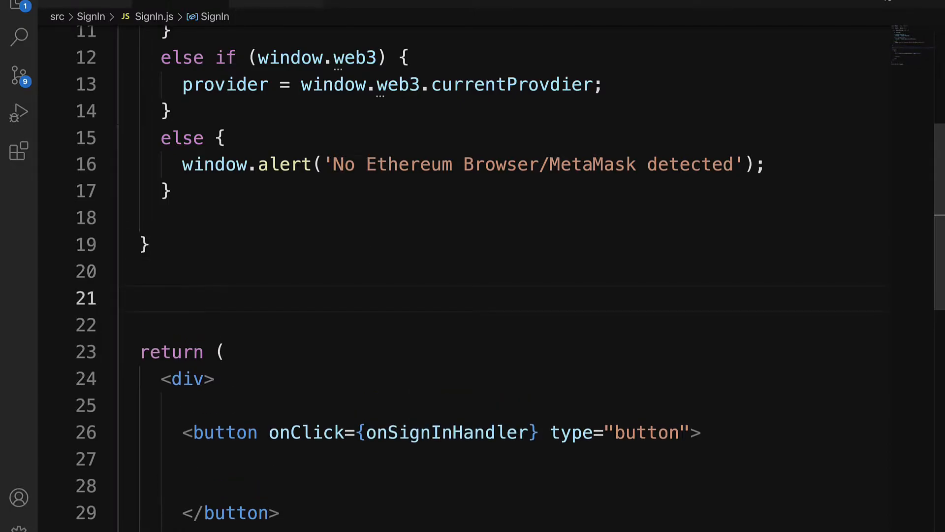
# - Define an async onSignInHandler that stores detectProvider() in const provider
pyautogui.write('const onSignInHandler = async')
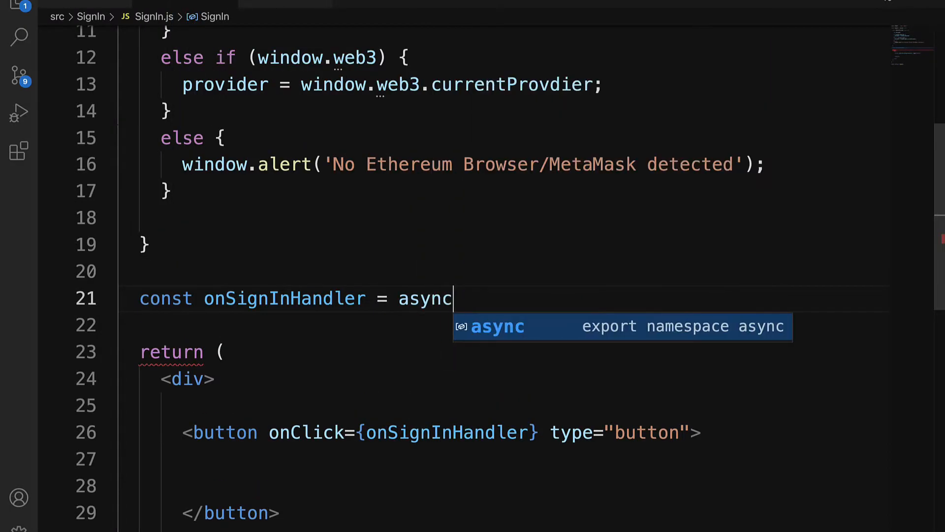
pyautogui.write('() => {}')
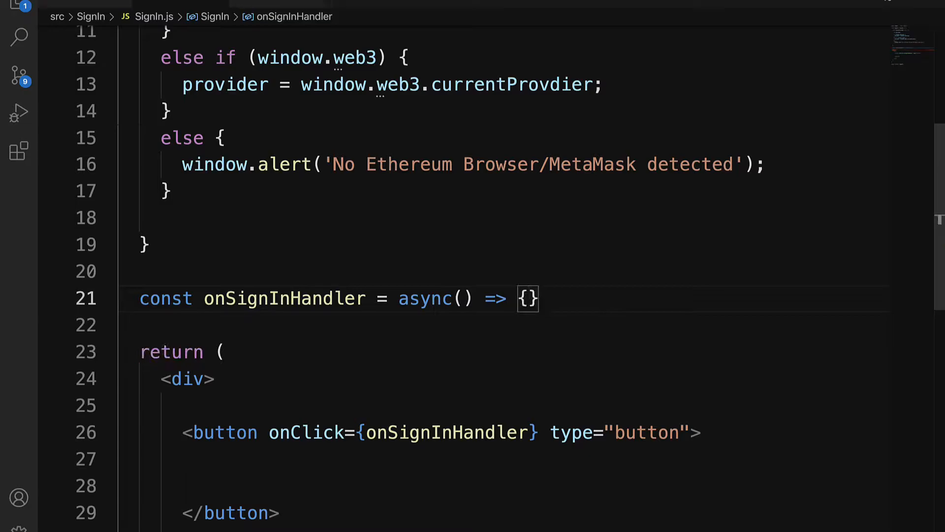
pyautogui.write('const pr')
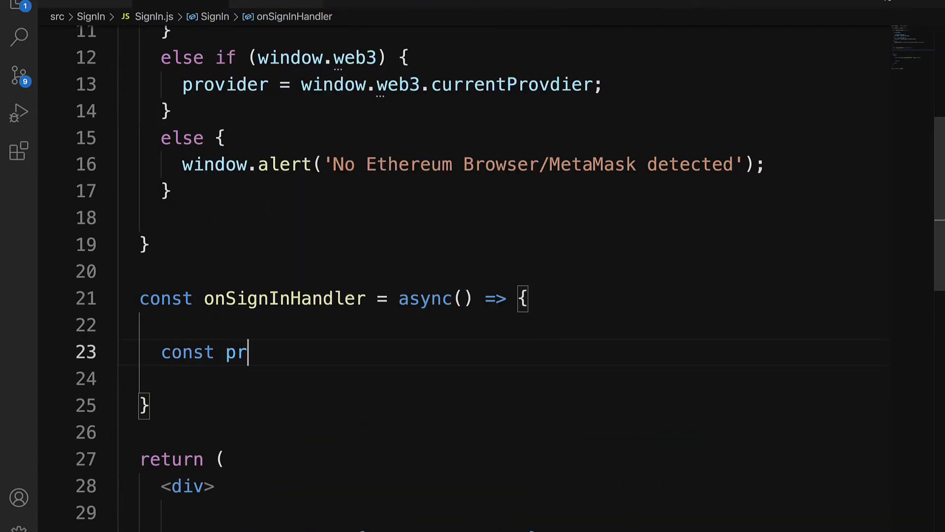
pyautogui.write('ovider = detectProvider')
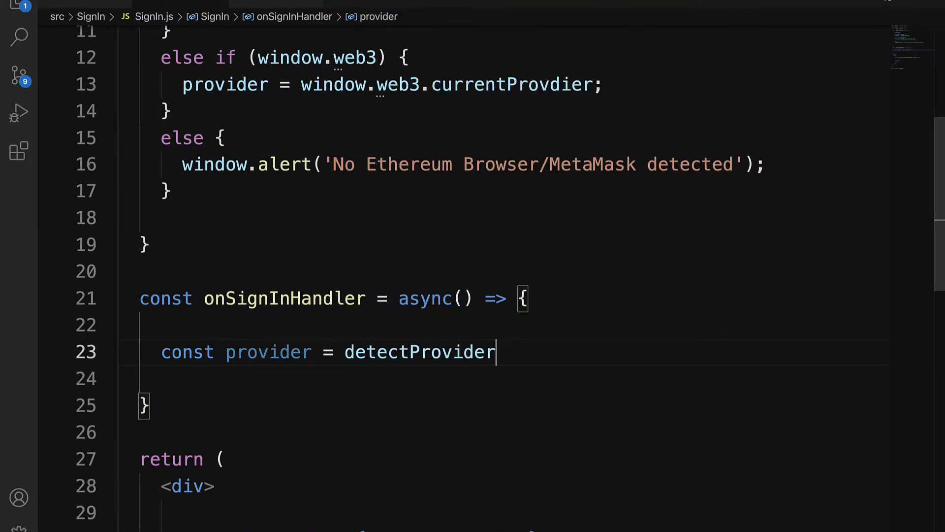
pyautogui.write('();')
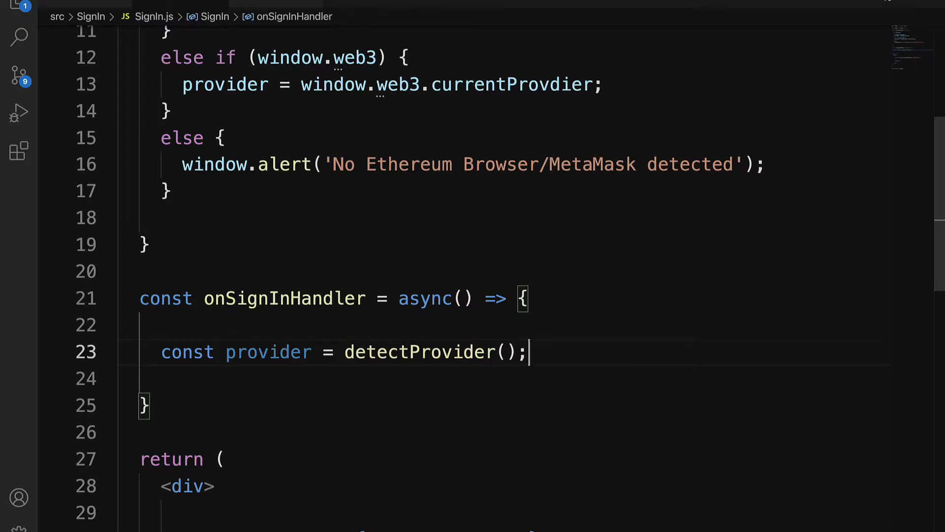
# - Add an if (provider) block calling setIsConnecting(true)
pyautogui.write('if (provider)')
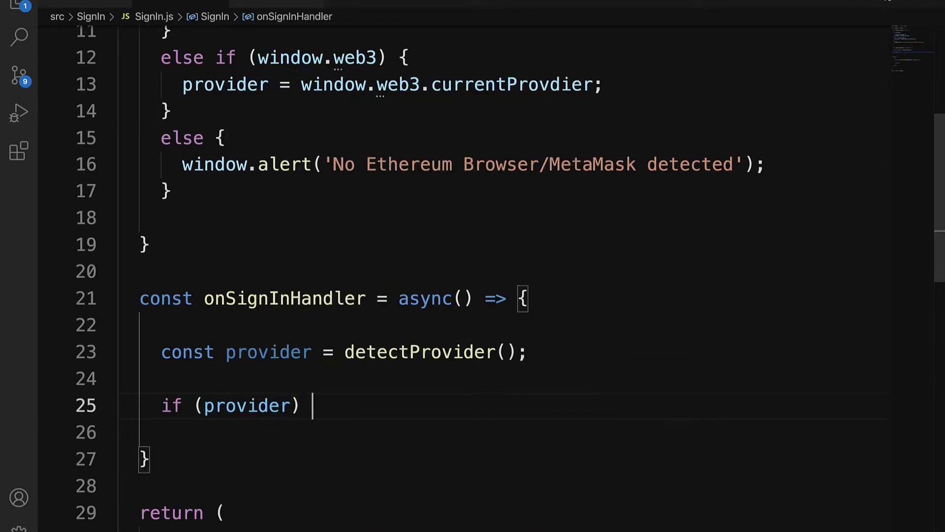
pyautogui.write('{')
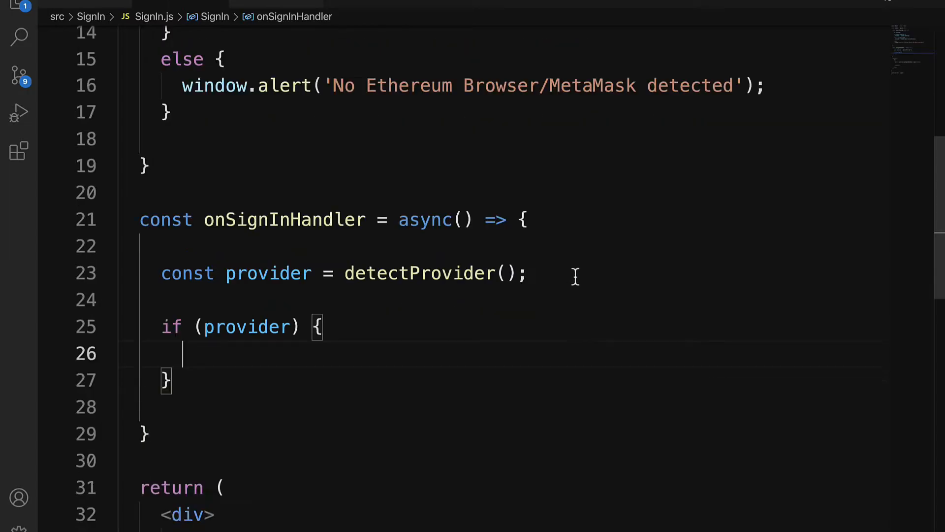
pyautogui.moveTo(688, 287)
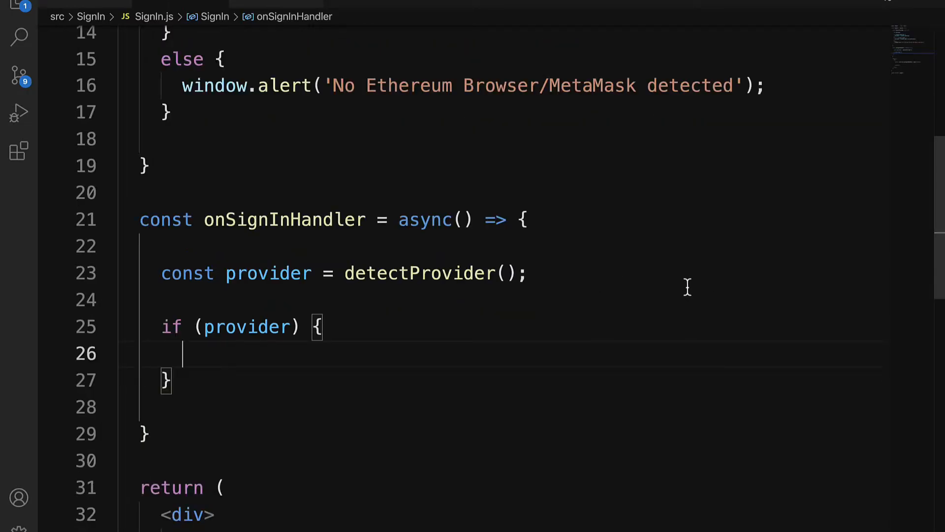
pyautogui.write('s')
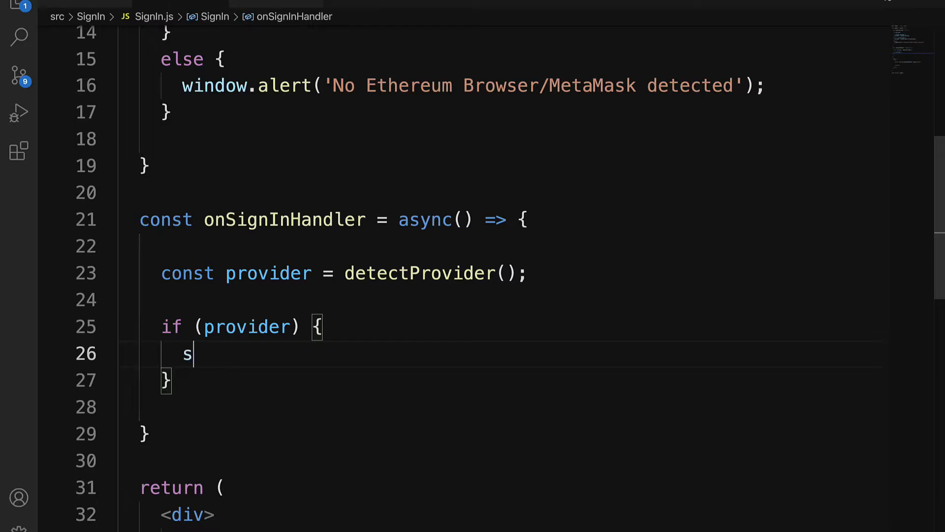
pyautogui.write('etIsC')
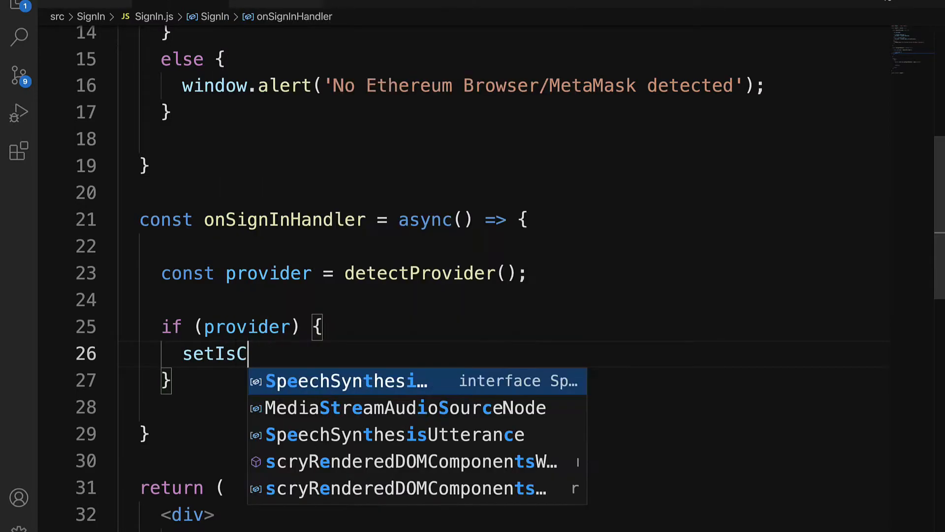
pyautogui.write('onnecting(true')
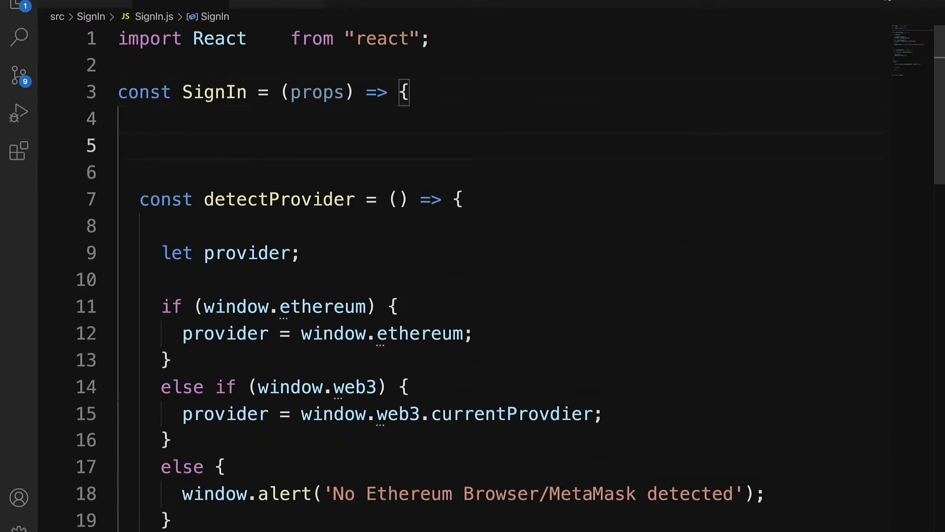
# - Declare const [isConnecting, setIsConnecting] = useState(false) at the top of SignIn
pyautogui.write('const')
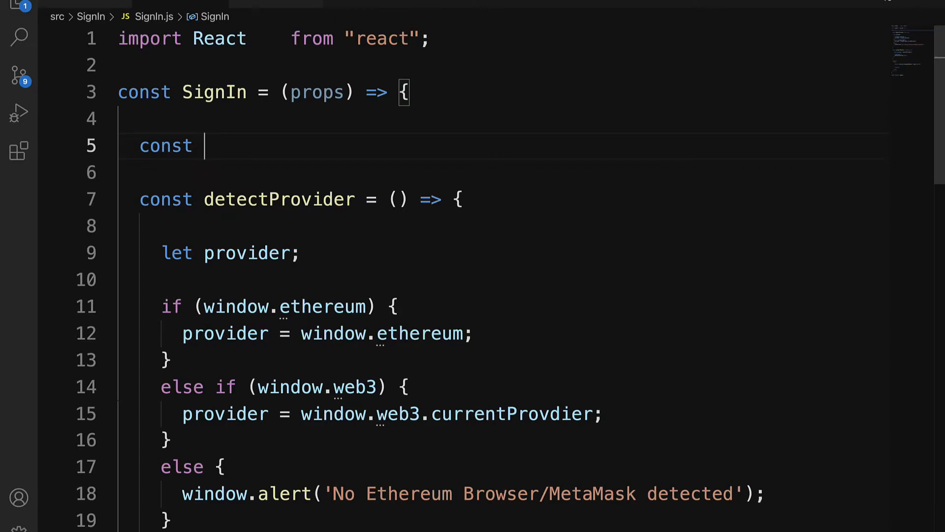
pyautogui.write('[isConn')
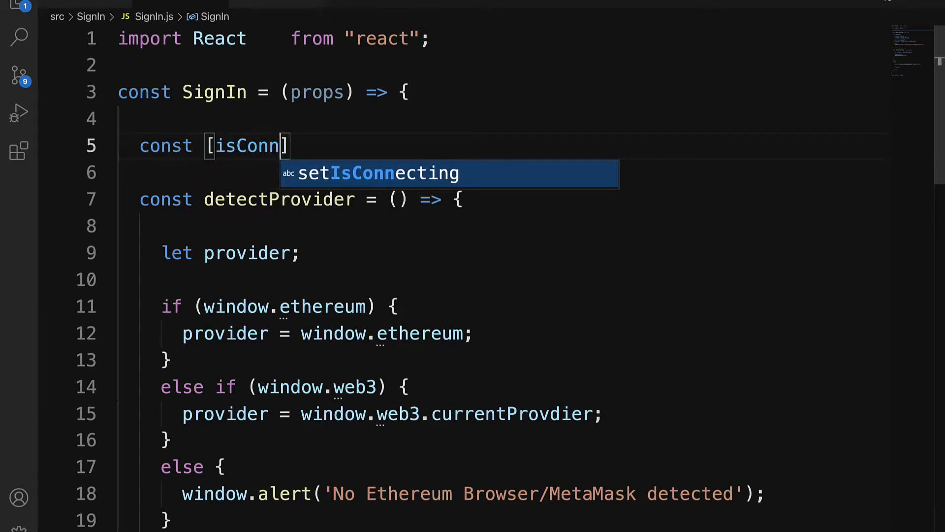
pyautogui.write('ecting ,')
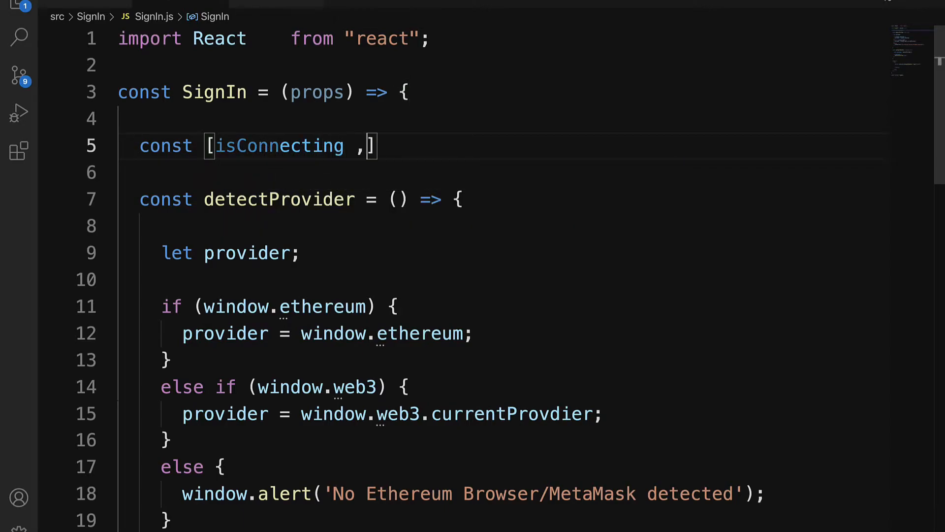
pyautogui.write('setIS')
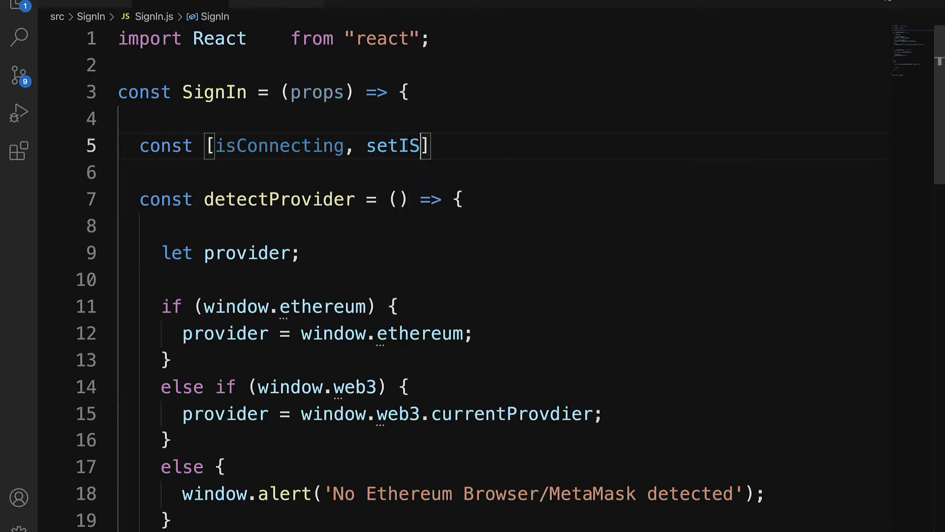
pyautogui.write('Connecting] =')
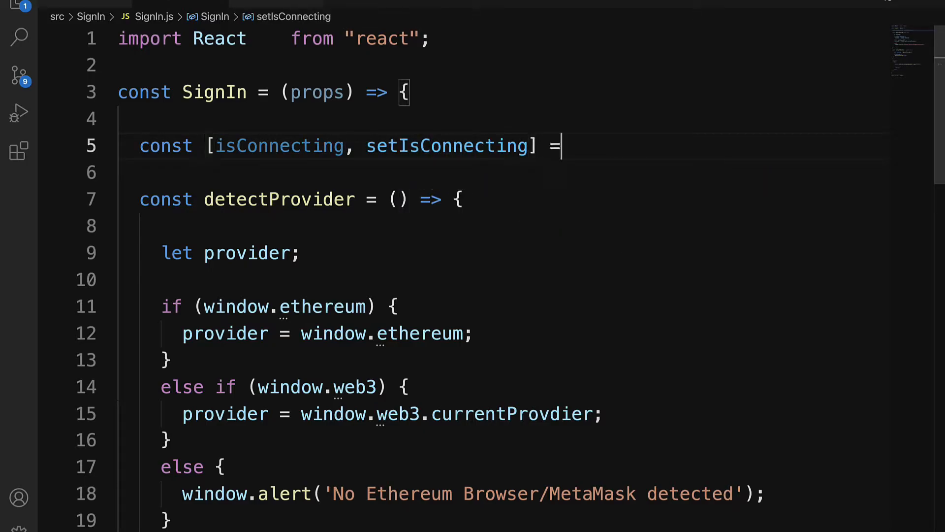
pyautogui.write('useState(false);')
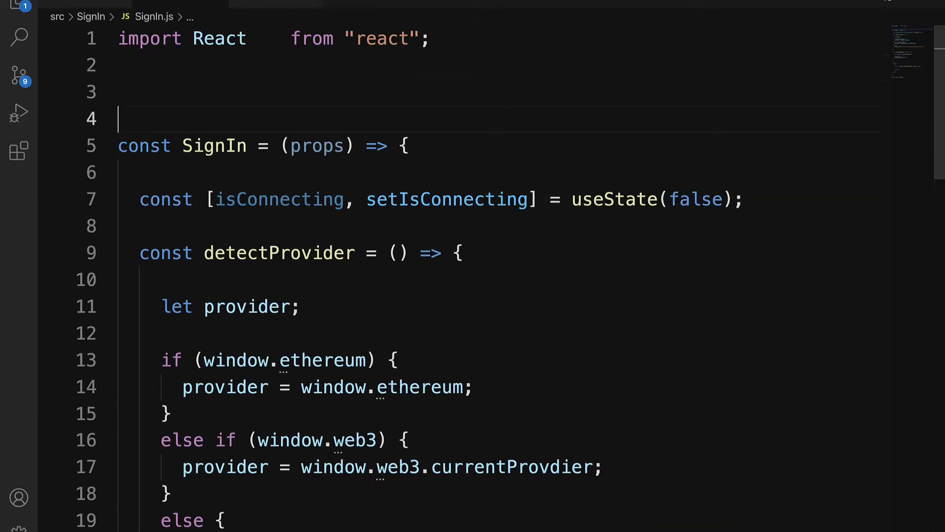
# - Add import { useState } from 'react'
pyautogui.write("import { useState } from 'react';")
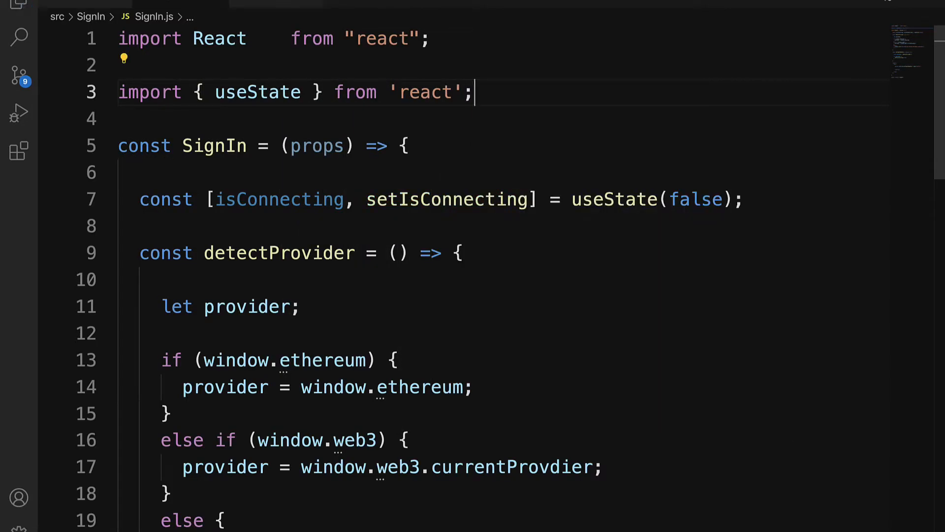
pyautogui.scroll(-3)
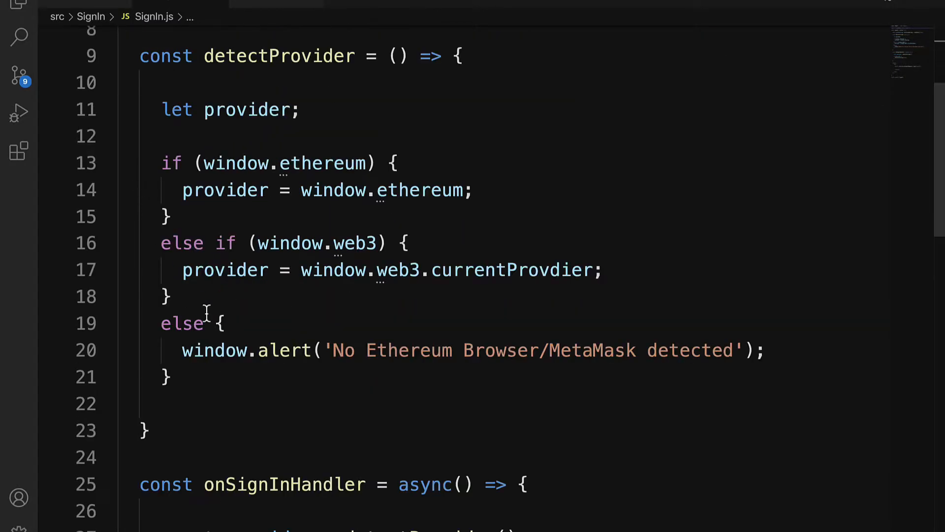
pyautogui.scroll(-3)
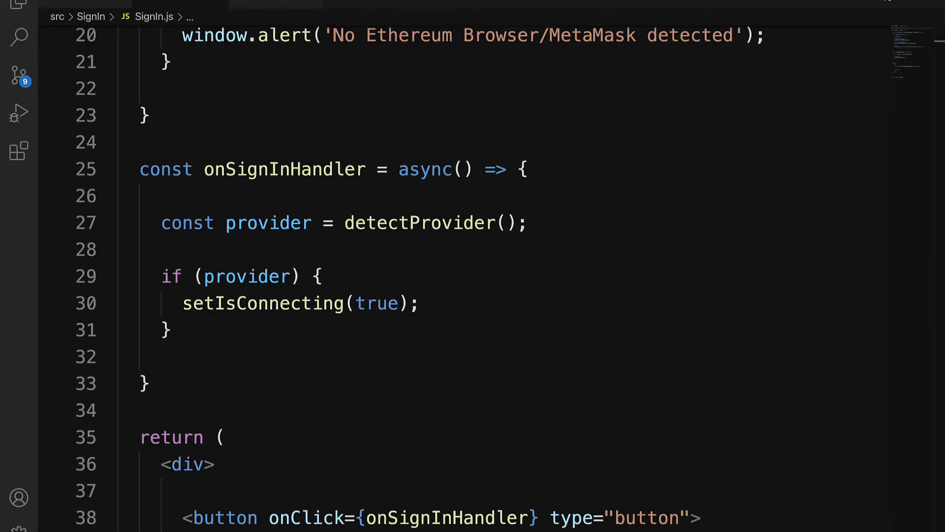
# - Below the if block, await provider.request({ method: 'eth_requestAccounts' }) and reset setIsConnecting
pyautogui.click(171, 330)
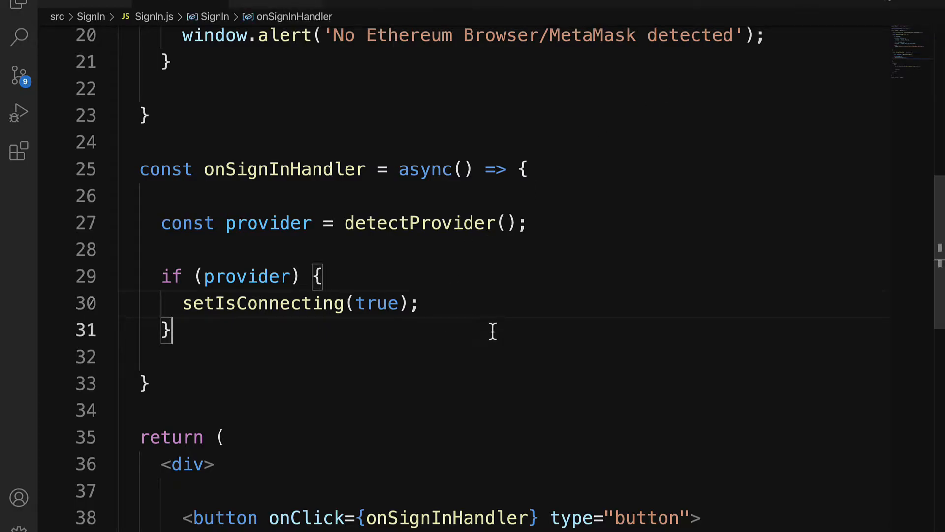
pyautogui.write('await provider.')
pyautogui.write("method: 'Eth")
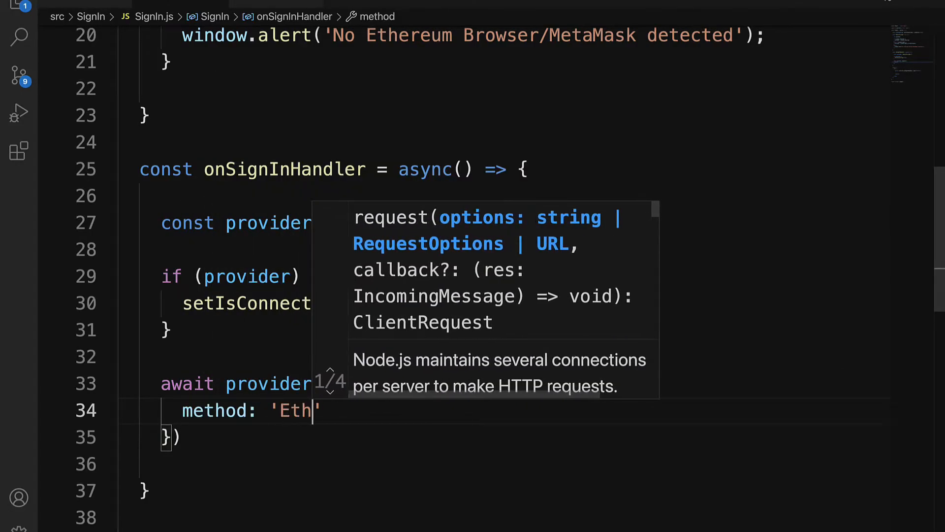
pyautogui.write('eth_requestAccount')
pyautogui.click(502, 437)
pyautogui.write(';')
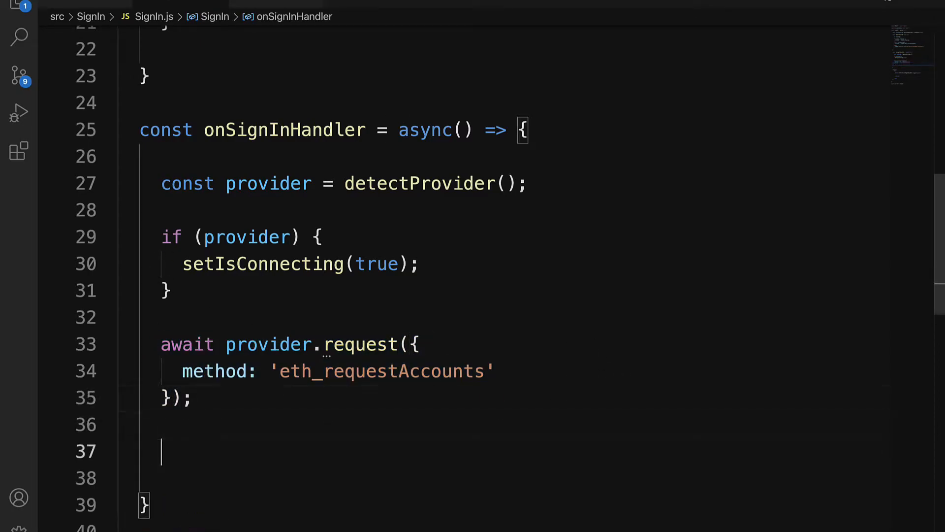
pyautogui.write('setIsC')
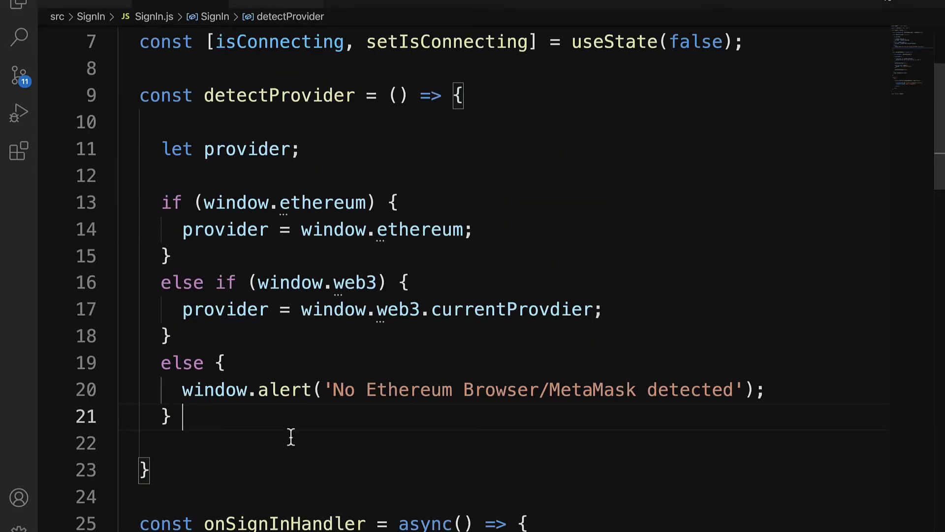
# - Make detectProvider return provider and fix 'currentProvdier' to 'currentProvider'
pyautogui.write('return provider;')
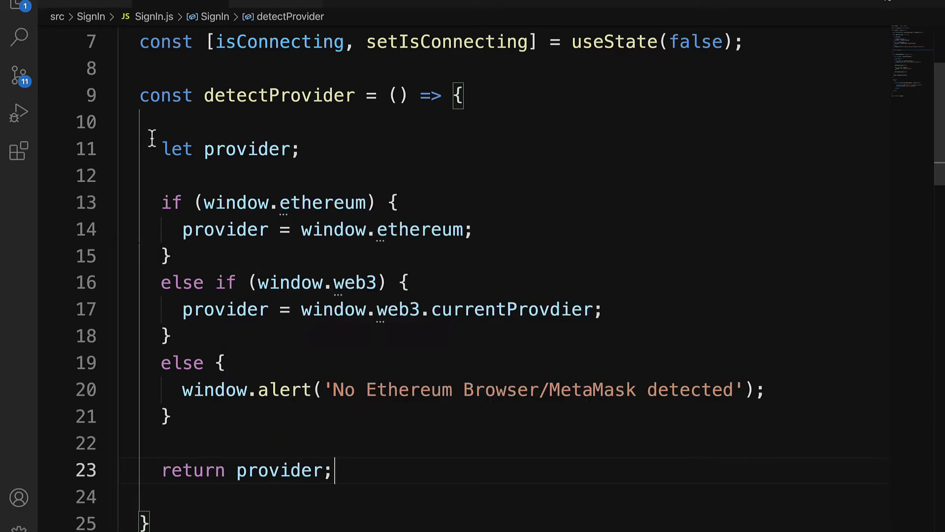
pyautogui.moveTo(161, 282); pyautogui.dragTo(172, 416)
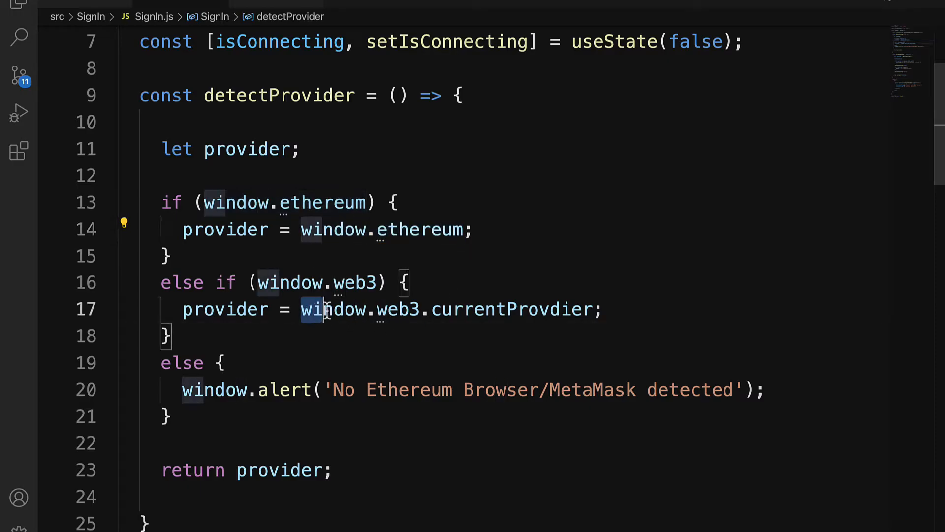
pyautogui.moveTo(322, 309); pyautogui.dragTo(579, 309)
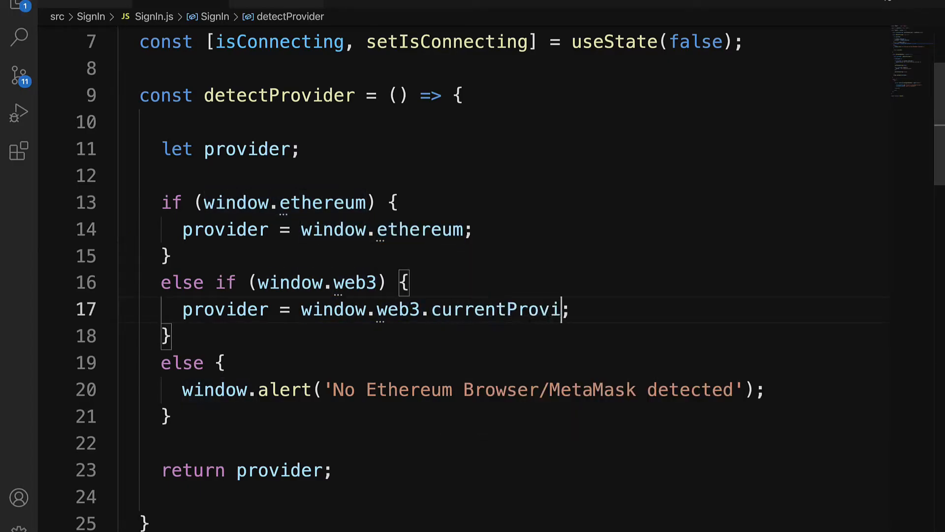
pyautogui.write('der')
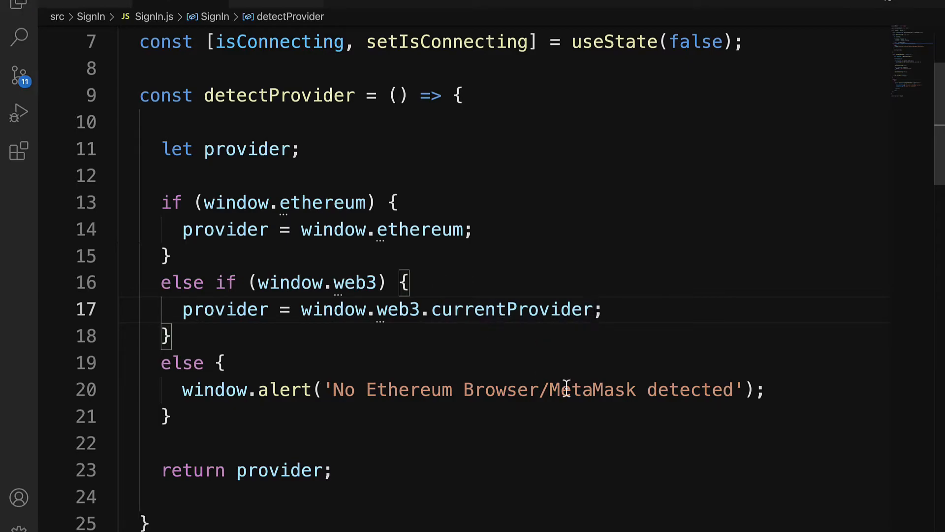
pyautogui.scroll(-3)
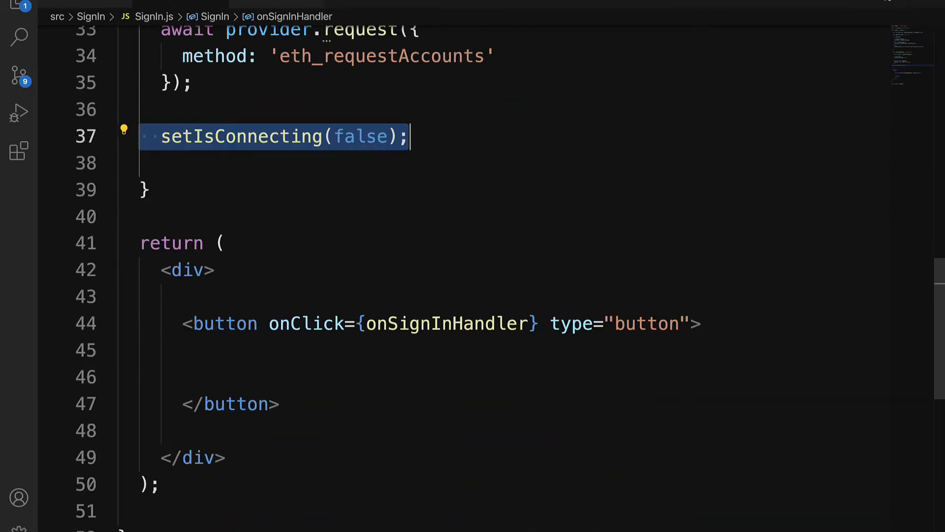
# - Add {!isConnecting && "Connect to MetaMask"} as the button's content
pyautogui.click(643, 349)
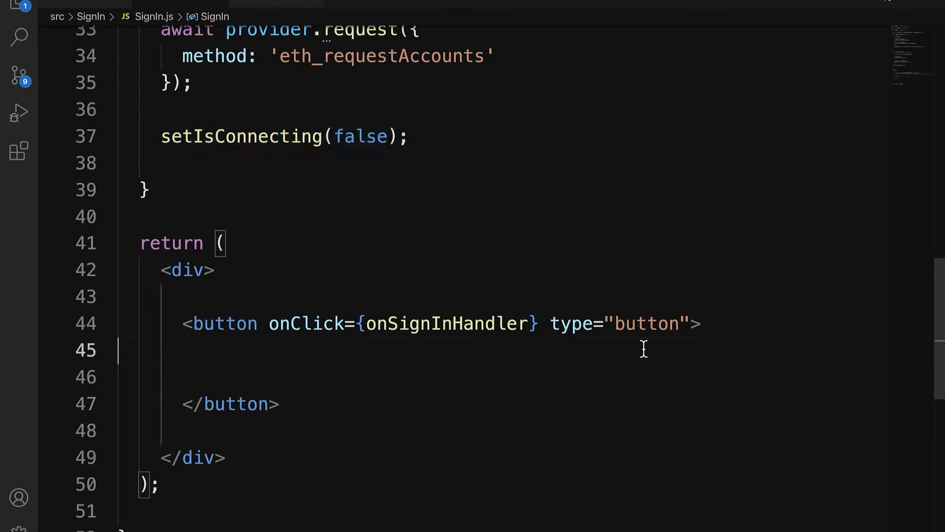
pyautogui.press('enter')
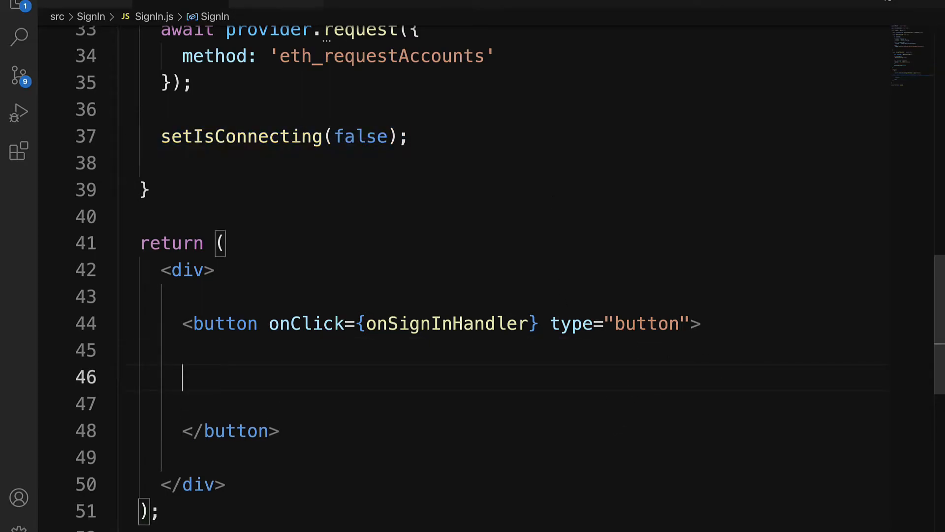
pyautogui.write('{}')
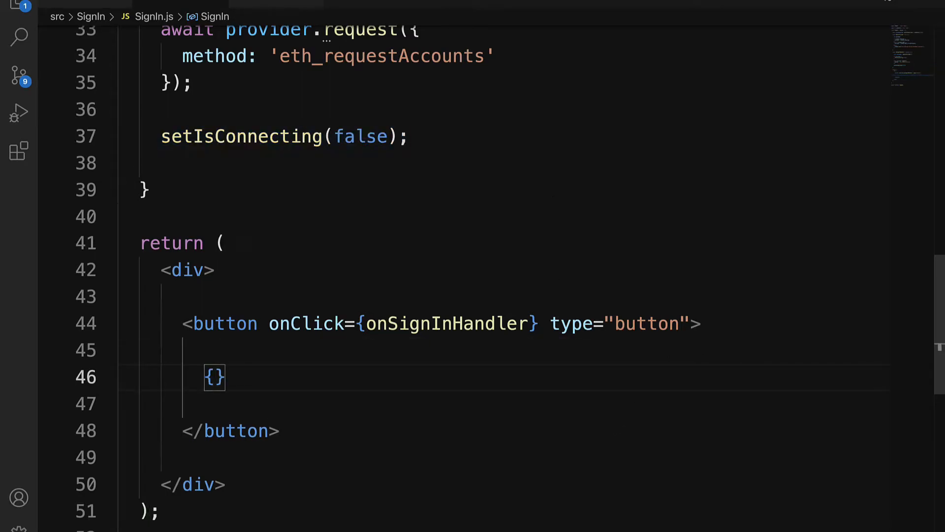
pyautogui.write('!isConnecting')
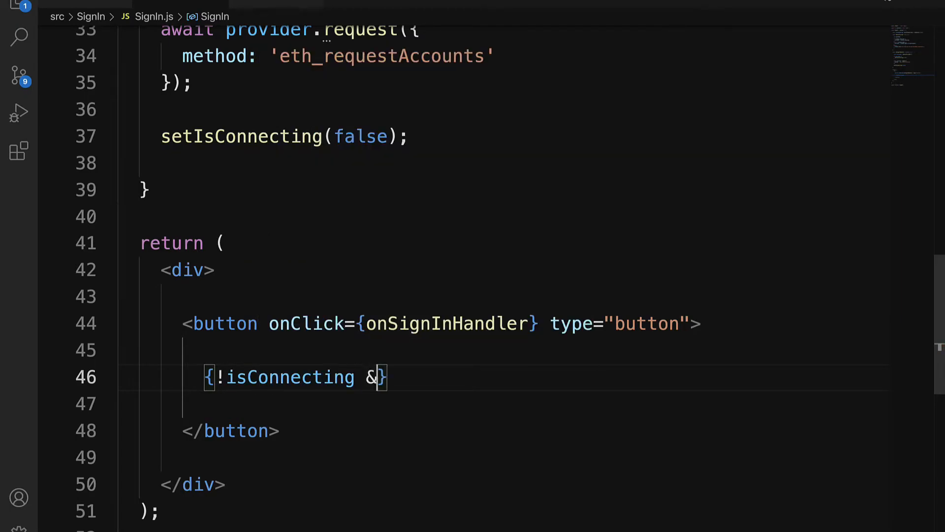
pyautogui.write('& "C"')
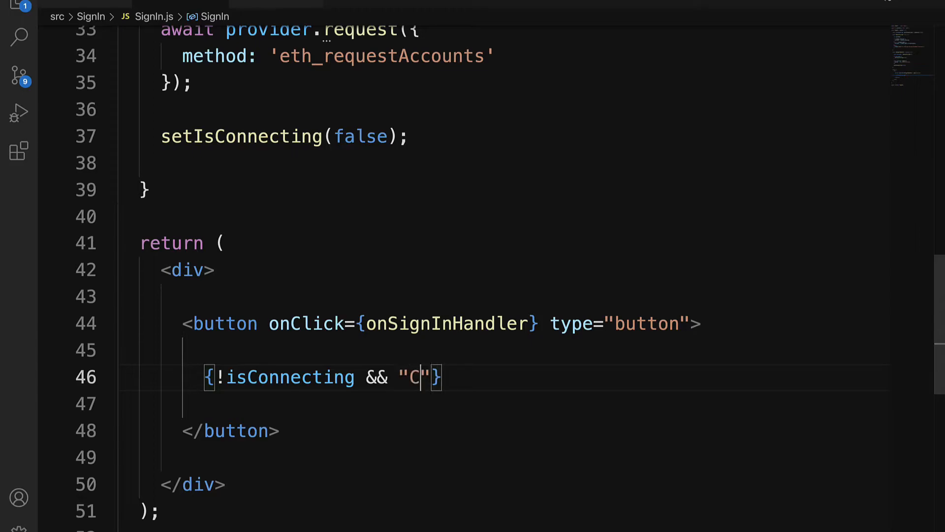
pyautogui.write('onnect to Meta')
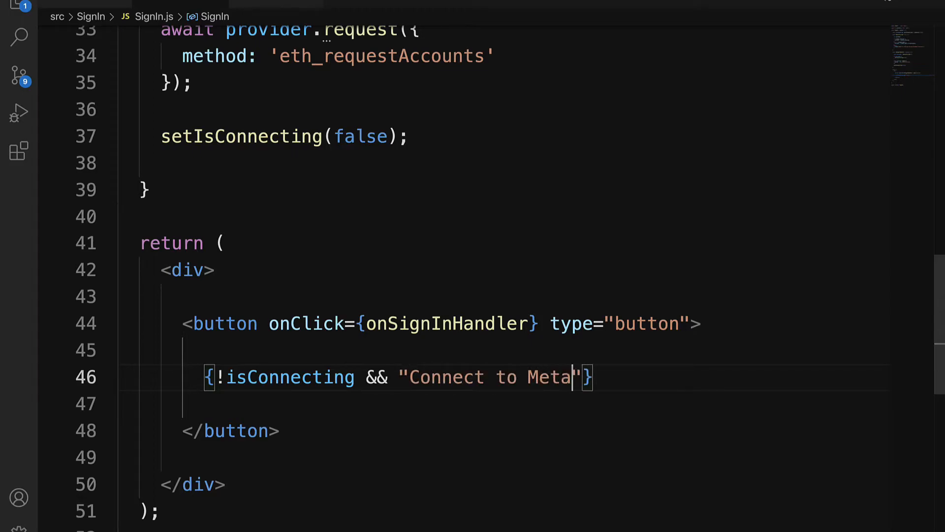
pyautogui.write('Mask')
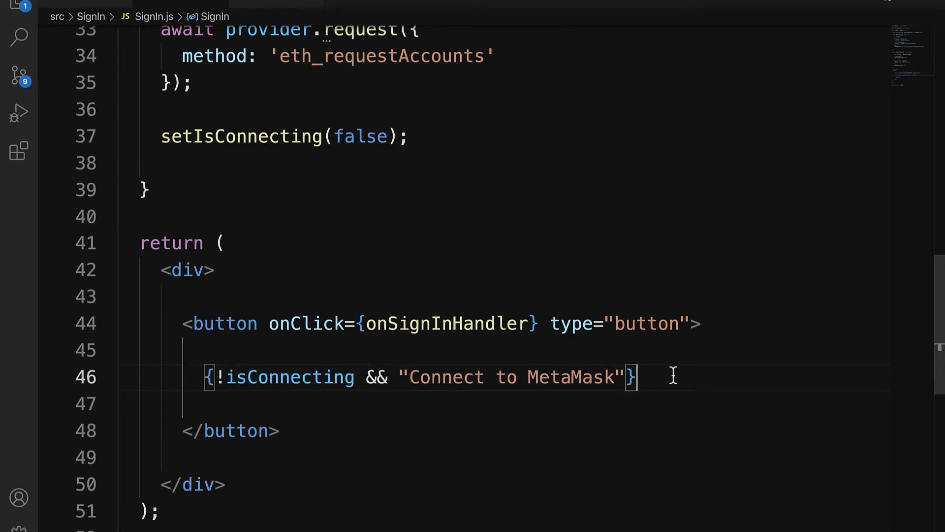
# - Add {isConnecting && "Login to MetaMask"} and extend the first label to 'Connect to MetaMask account'
pyautogui.write('isConnecting && }')
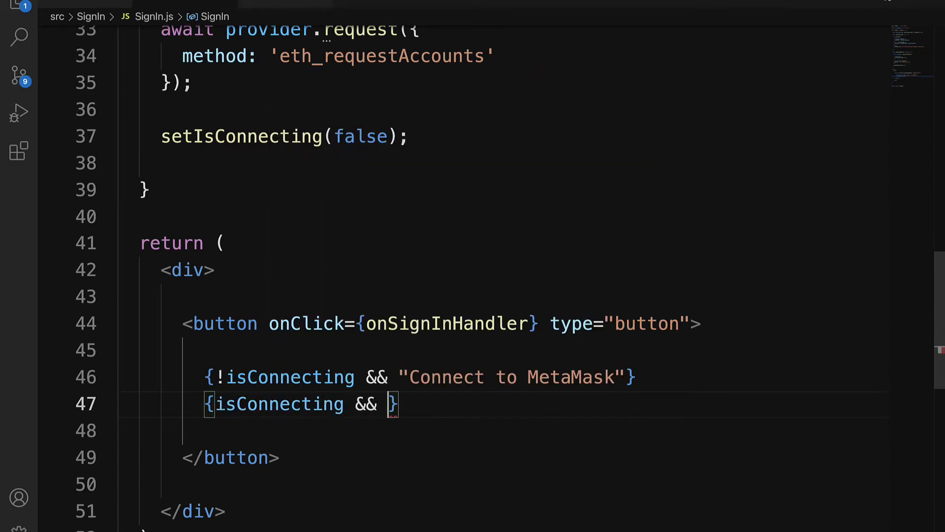
pyautogui.write('""')
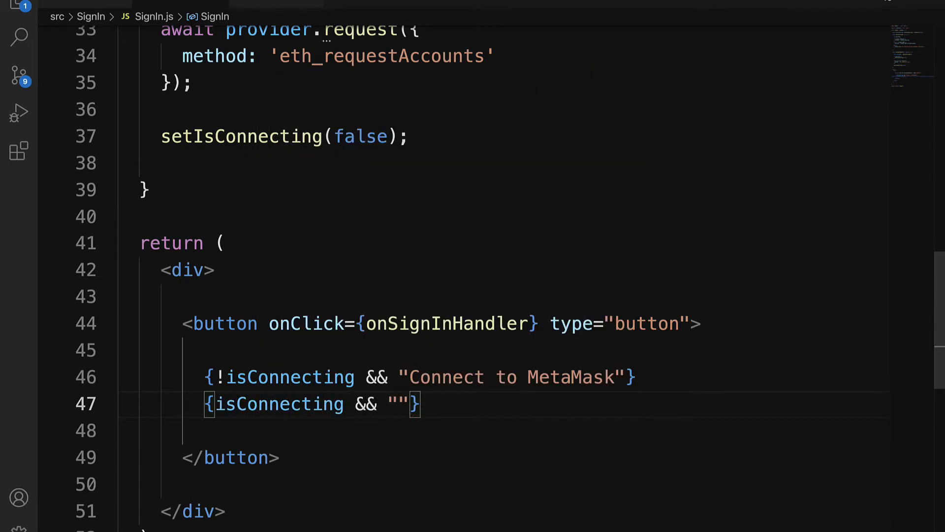
pyautogui.write('Login to MetaMask')
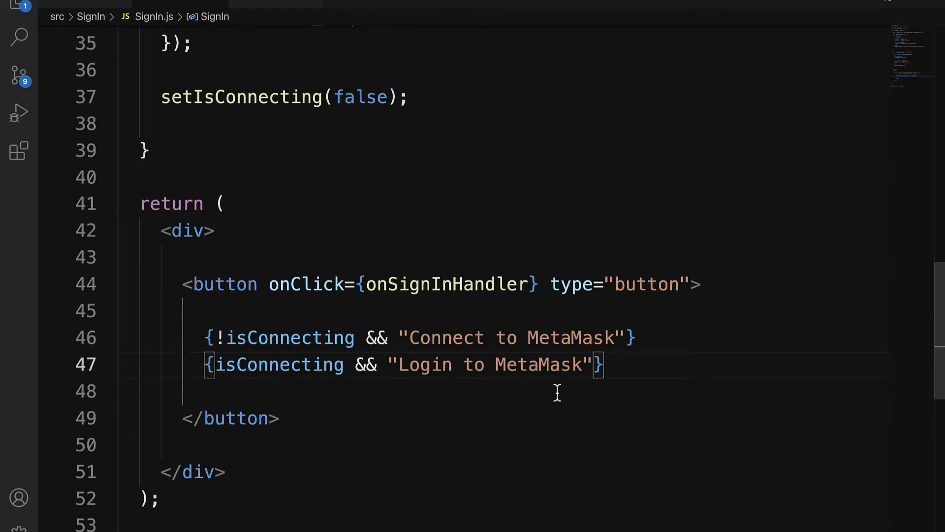
pyautogui.moveTo(208, 336); pyautogui.dragTo(518, 337)
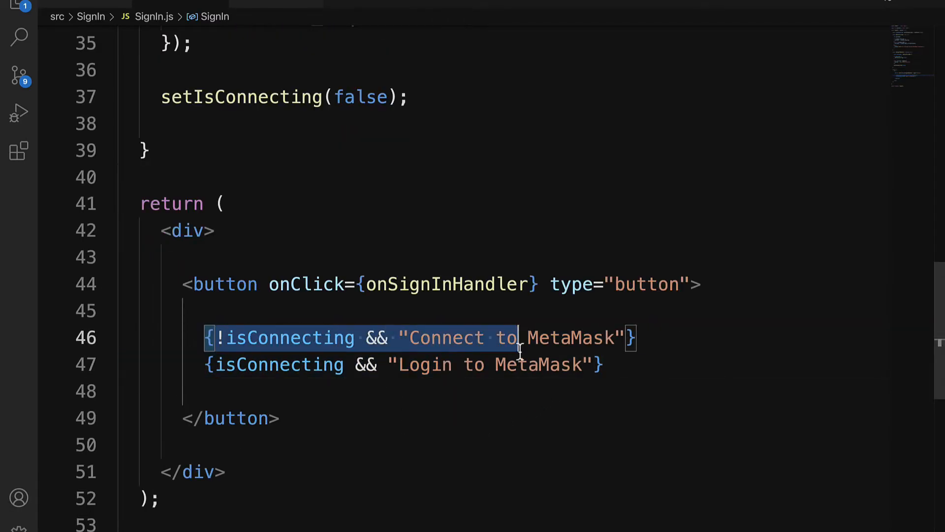
pyautogui.write('ac')
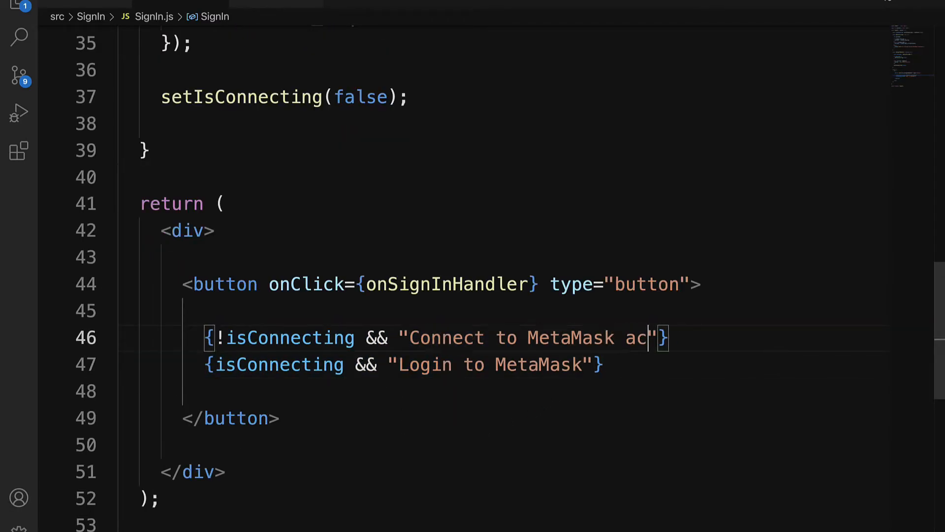
pyautogui.write('count')
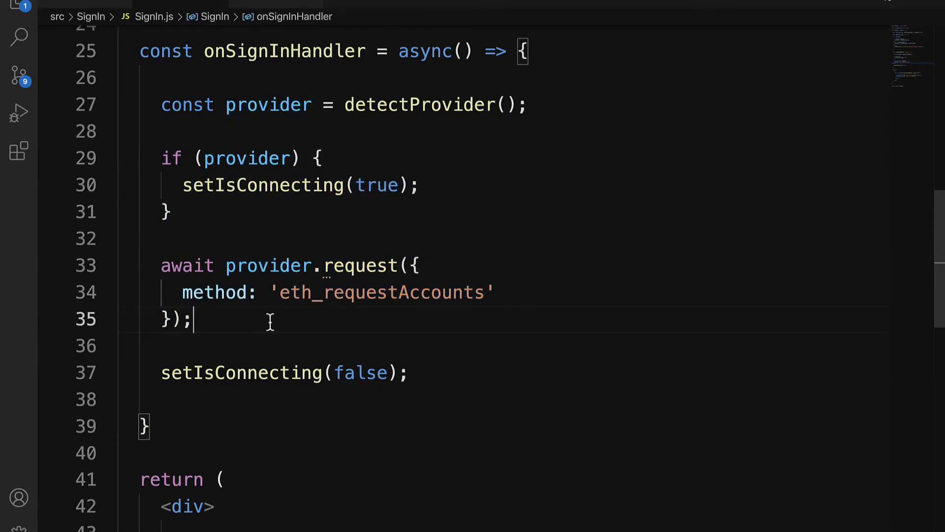
# - Add props.onSignIn(provider) and cut the accounts request and setIsConnecting(false) lines
pyautogui.doubleClick(187, 266)
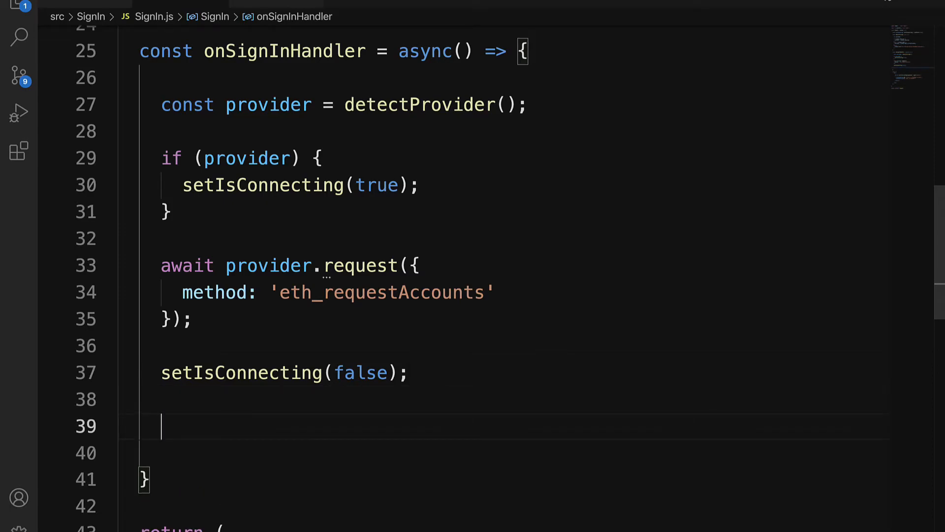
pyautogui.moveTo(219, 455)
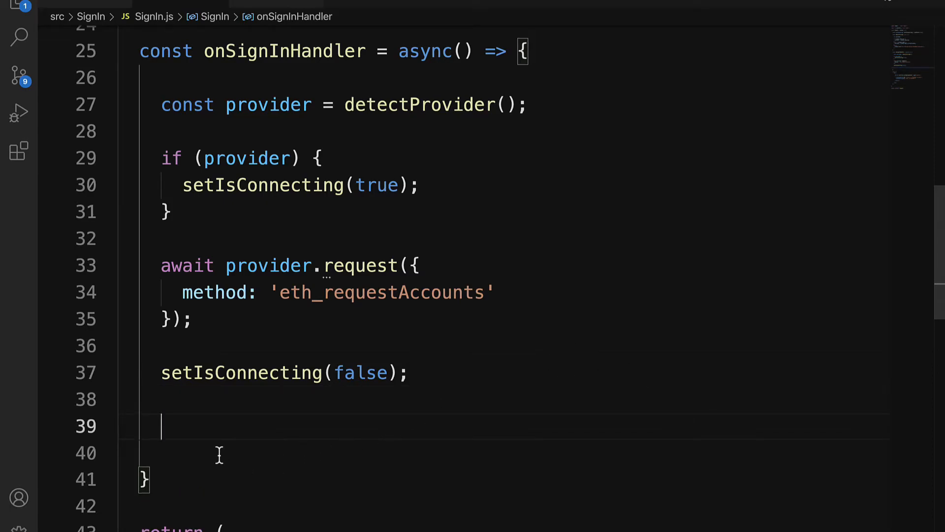
pyautogui.write('props.onSignIn(provider);')
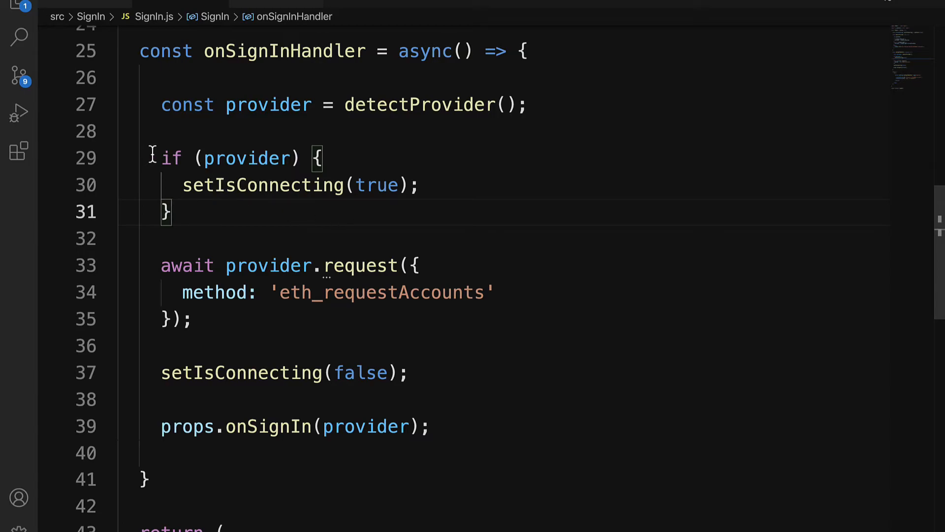
pyautogui.moveTo(161, 158); pyautogui.dragTo(180, 185)
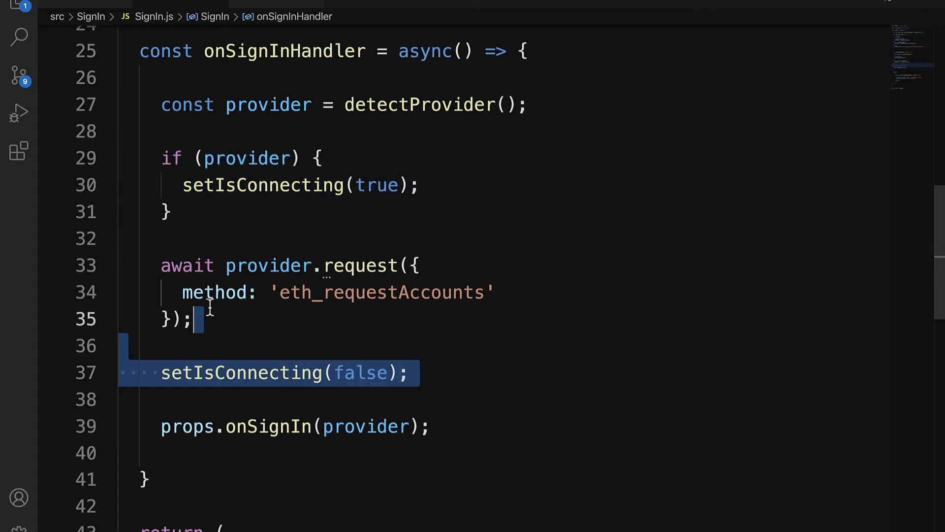
pyautogui.press('Delete')
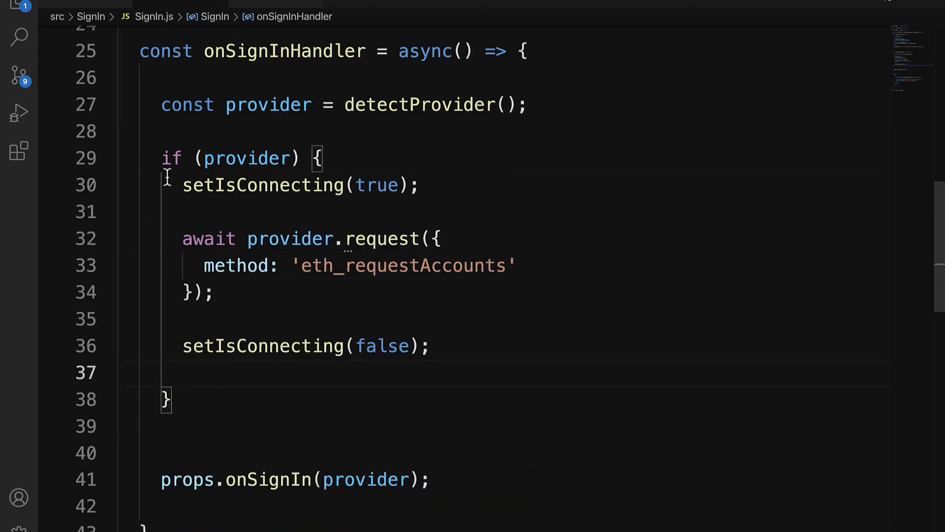
pyautogui.tripleClick(296, 185)
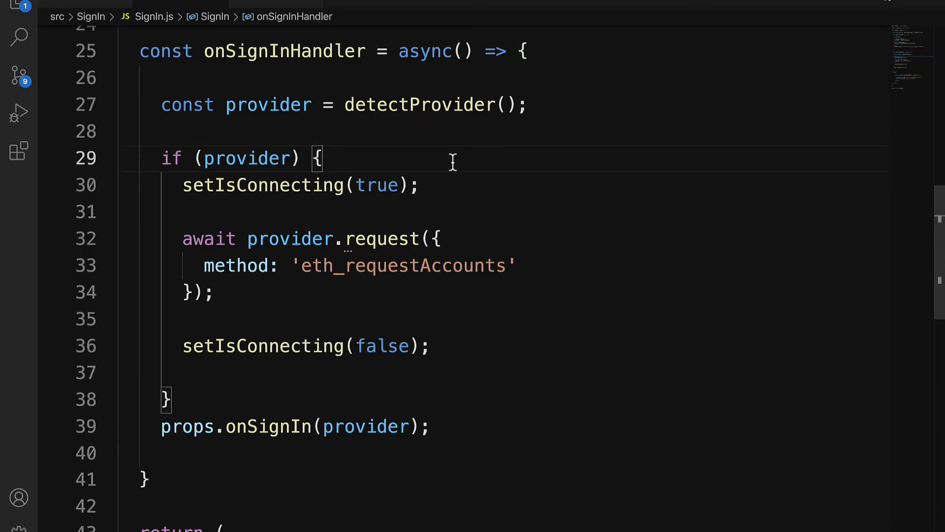
# - Add if (provider !== window.ethereum) with console.error('Not window.ethereum provider') inside if (provider)
pyautogui.press('Enter')
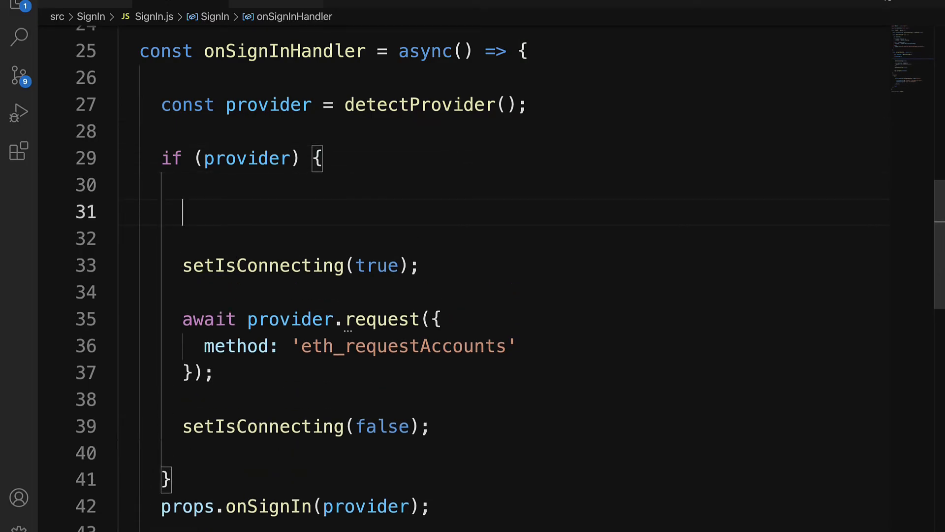
pyautogui.write('if (proiv')
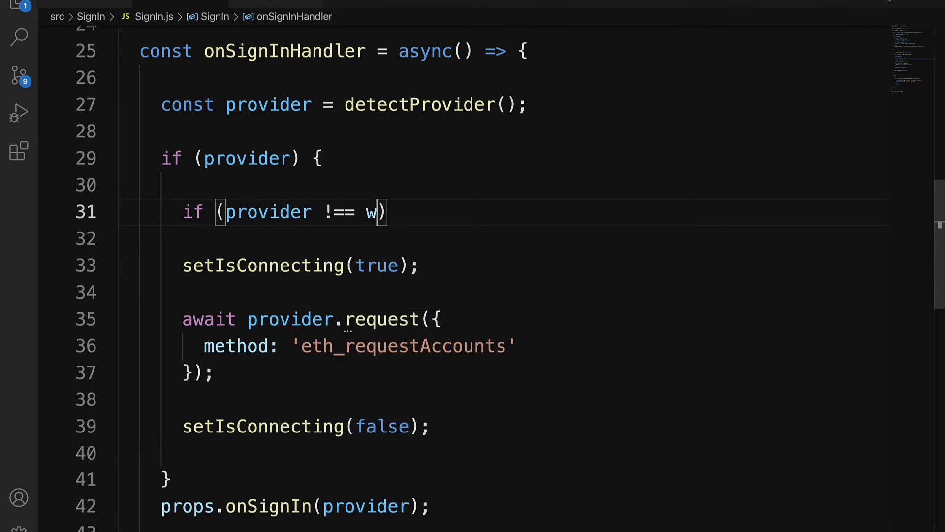
pyautogui.write('indow.ethereum')
pyautogui.write("console.error('")
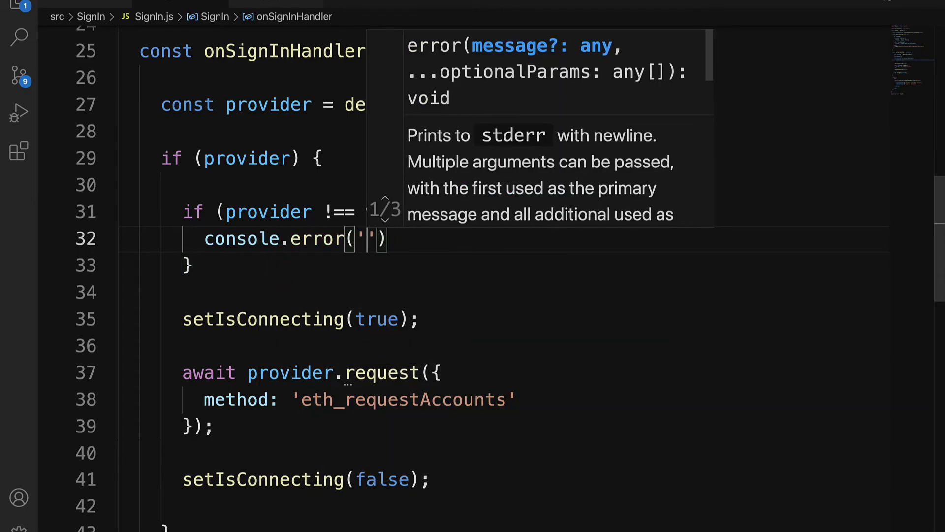
pyautogui.write('Not window.e')
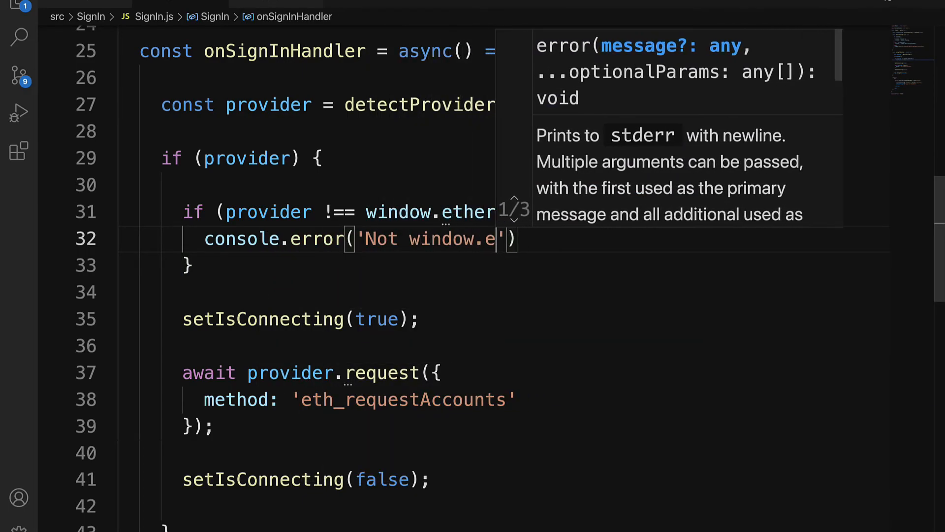
pyautogui.write('thereum provider')
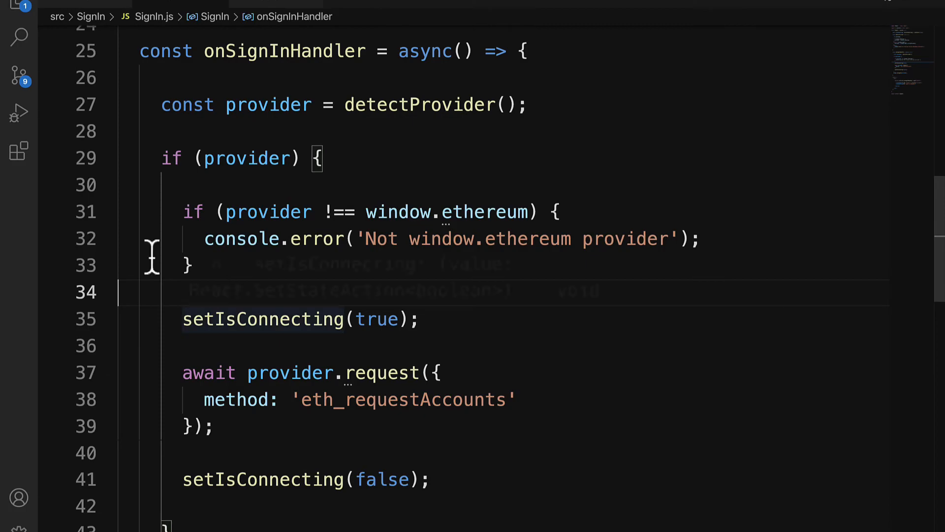
pyautogui.scroll(-3)
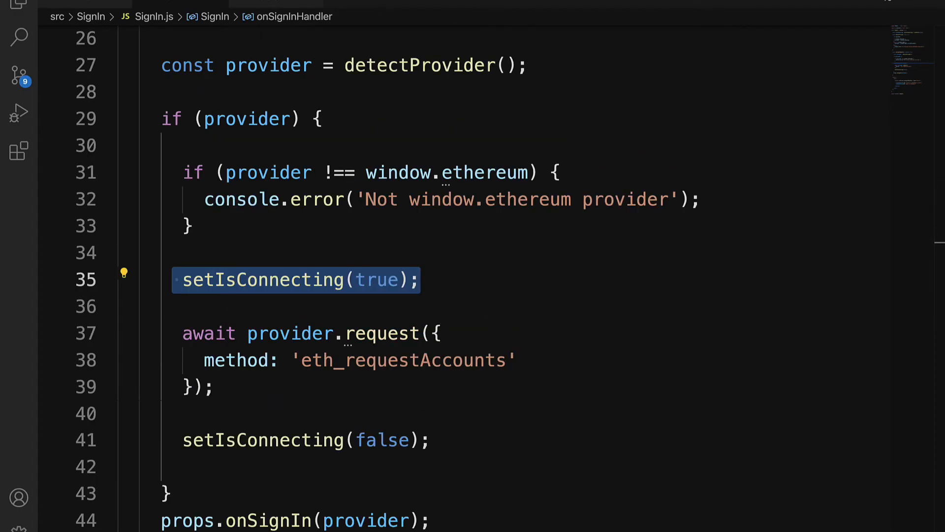
pyautogui.scroll(-3)
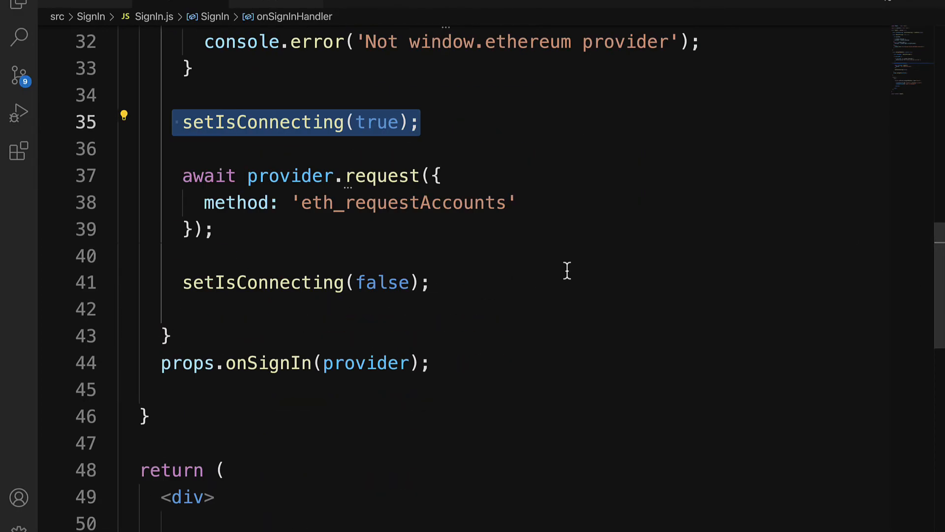
pyautogui.scroll(-3)
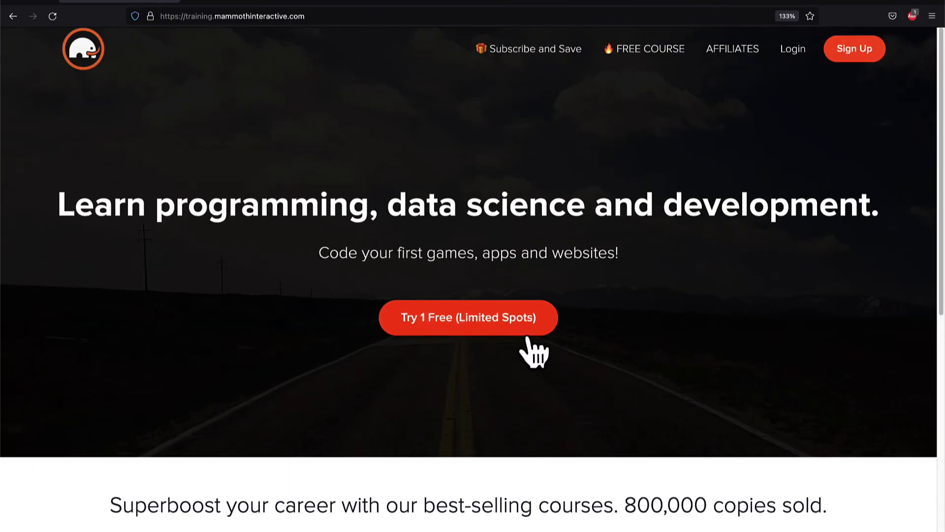
# - Go to Mammoth Interactive's View All Products page and browse the course bundles with prices
pyautogui.scroll(-3)
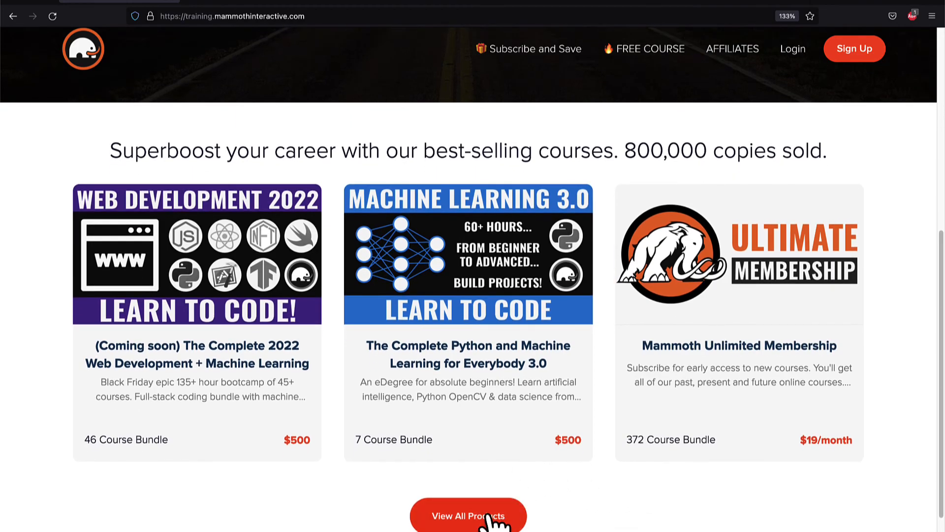
pyautogui.click(468, 515)
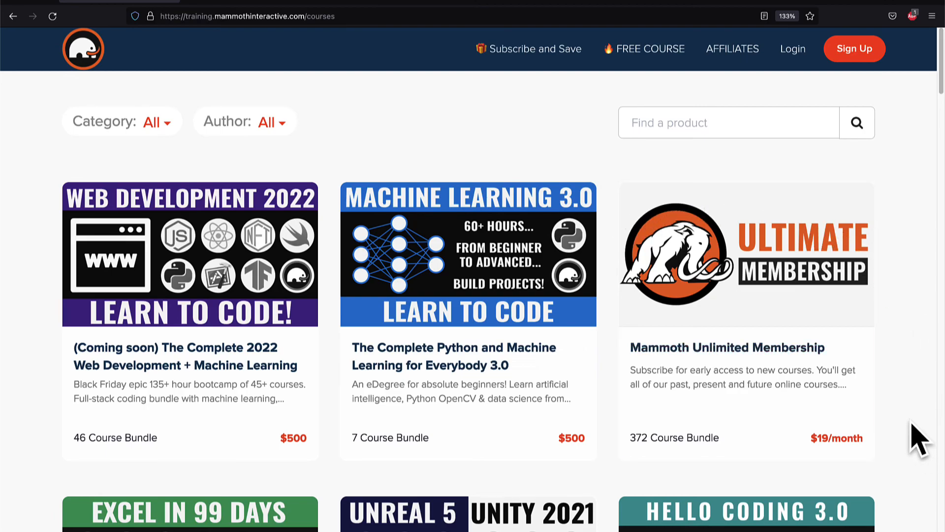
pyautogui.scroll(-3)
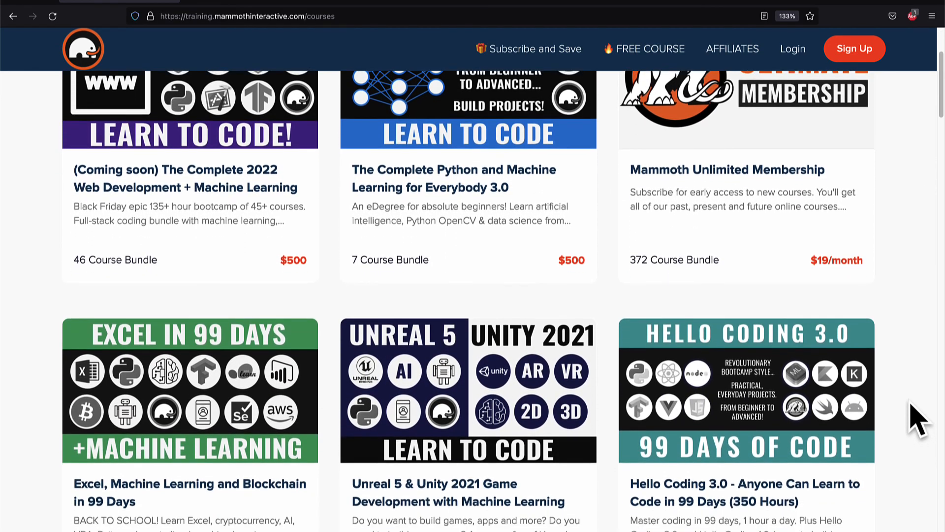
pyautogui.scroll(-3)
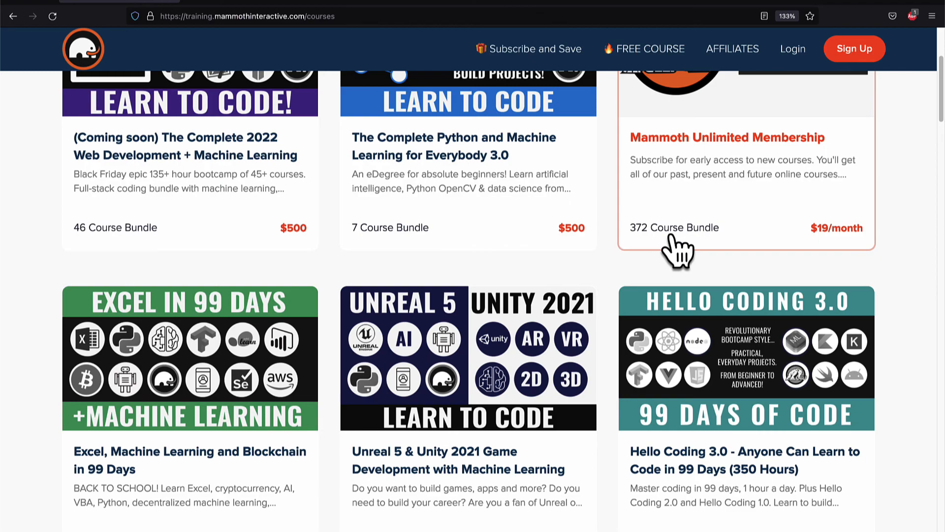
pyautogui.scroll(-3)
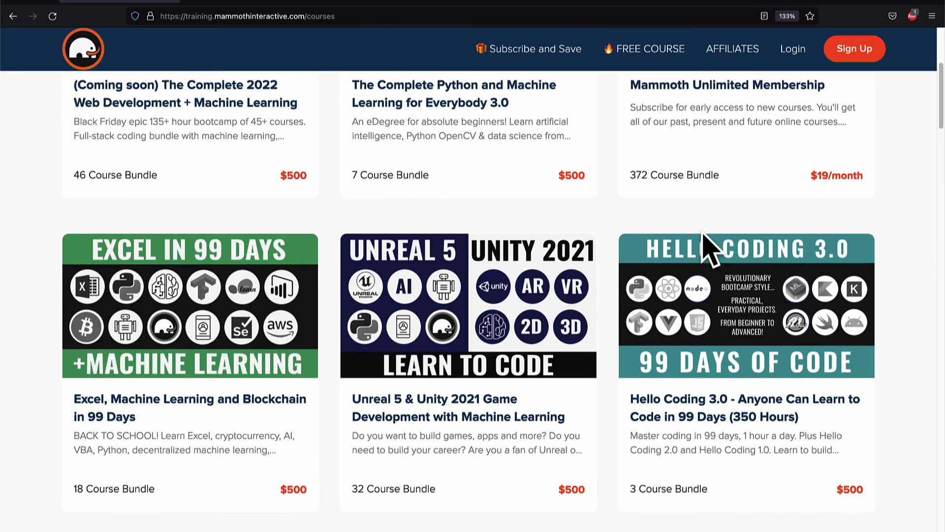